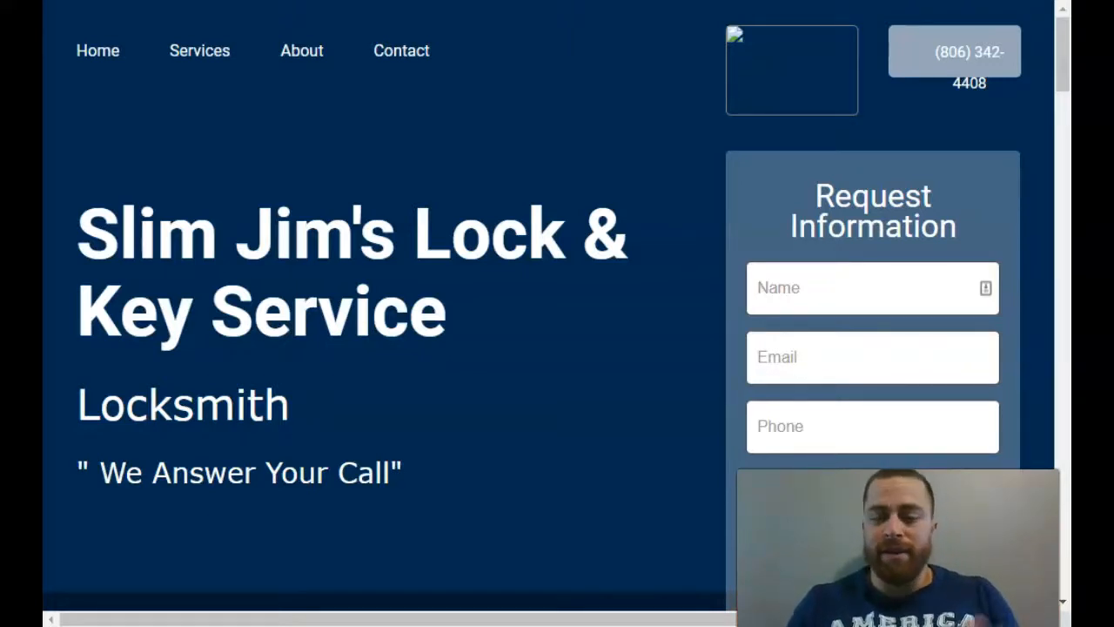
{"action": "mouse_move", "coordinate": [619, 148]}
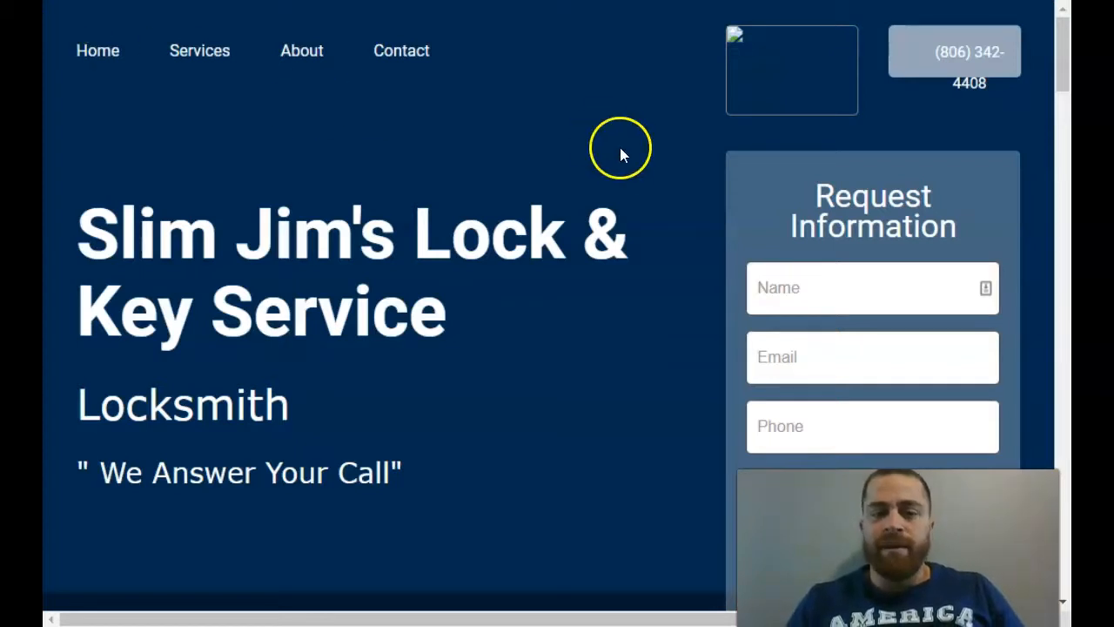
Step: Scroll up and down through the current locksmithamarillo.net report to review it
{"action": "scroll", "scroll_direction": "down", "scroll_amount": 3}
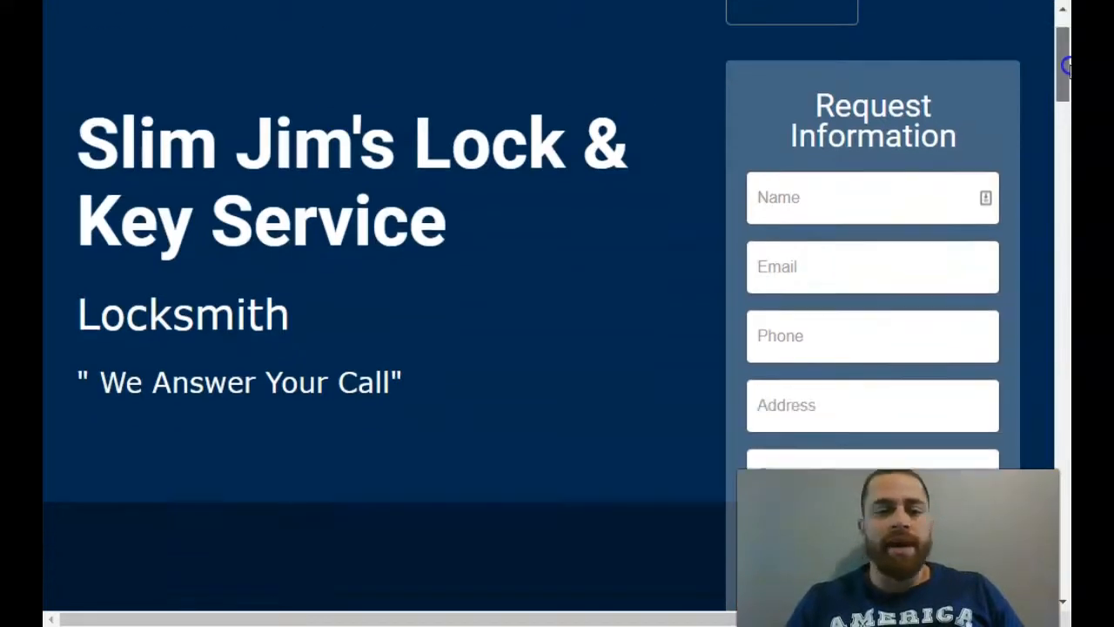
{"action": "scroll", "scroll_direction": "down", "scroll_amount": 3}
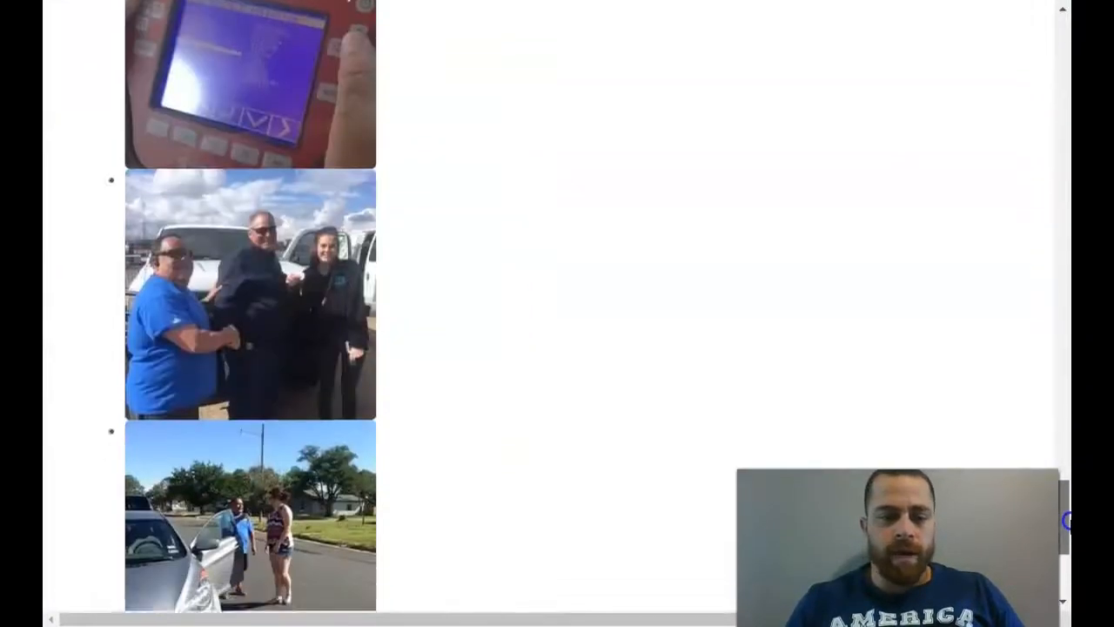
{"action": "scroll", "scroll_direction": "down", "scroll_amount": 3}
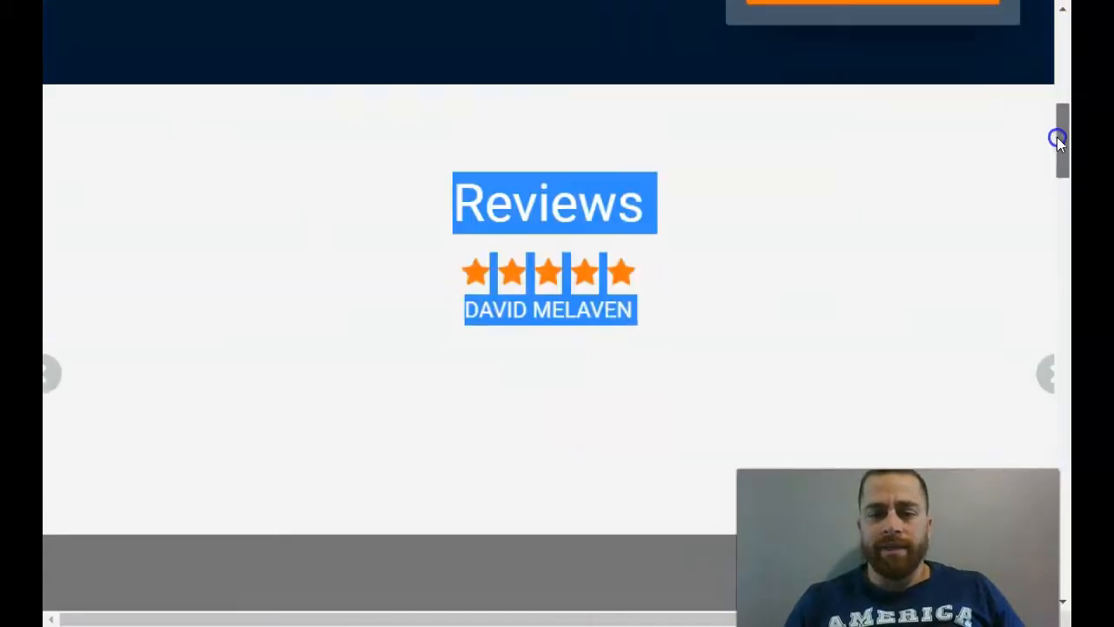
{"action": "scroll", "scroll_direction": "down", "scroll_amount": 3}
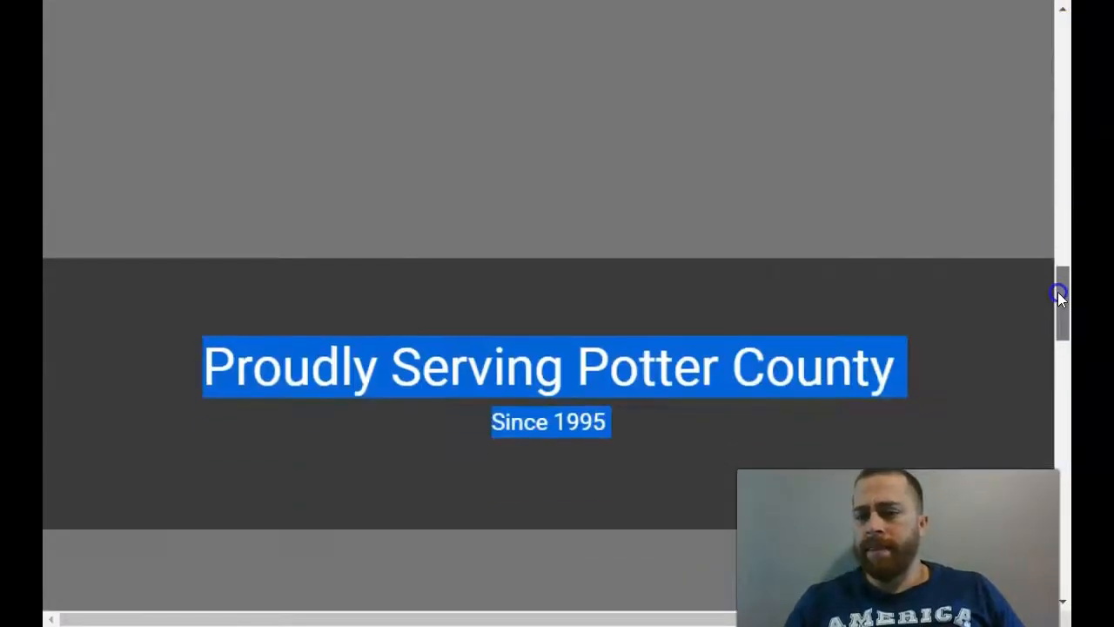
{"action": "scroll", "scroll_direction": "up", "scroll_amount": 3}
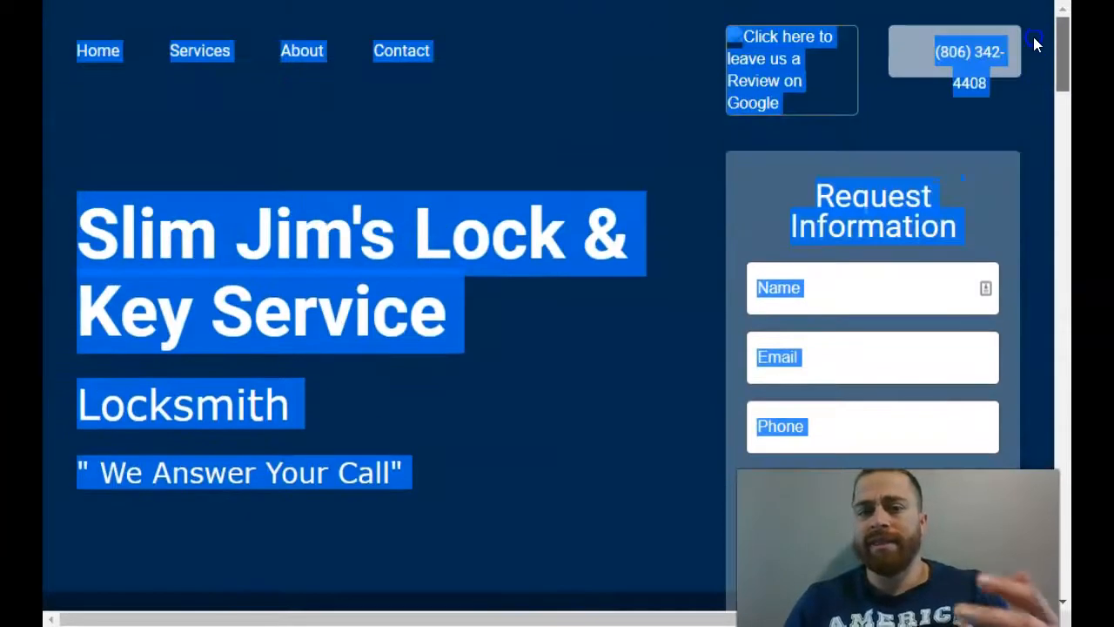
{"action": "scroll", "scroll_direction": "down", "scroll_amount": 3}
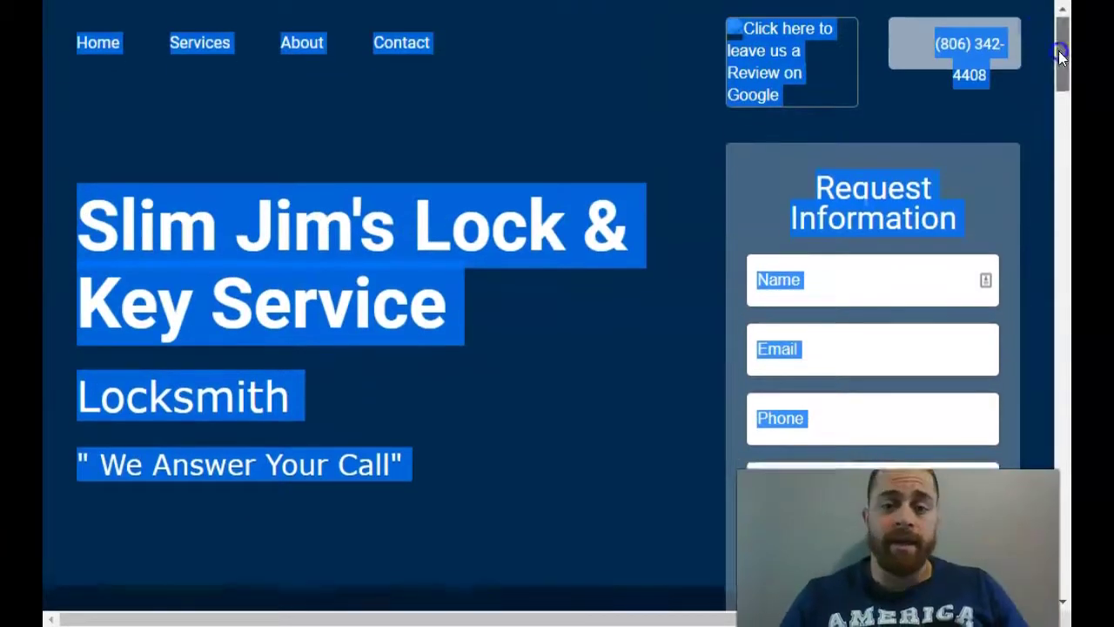
{"action": "scroll", "scroll_direction": "down", "scroll_amount": 3}
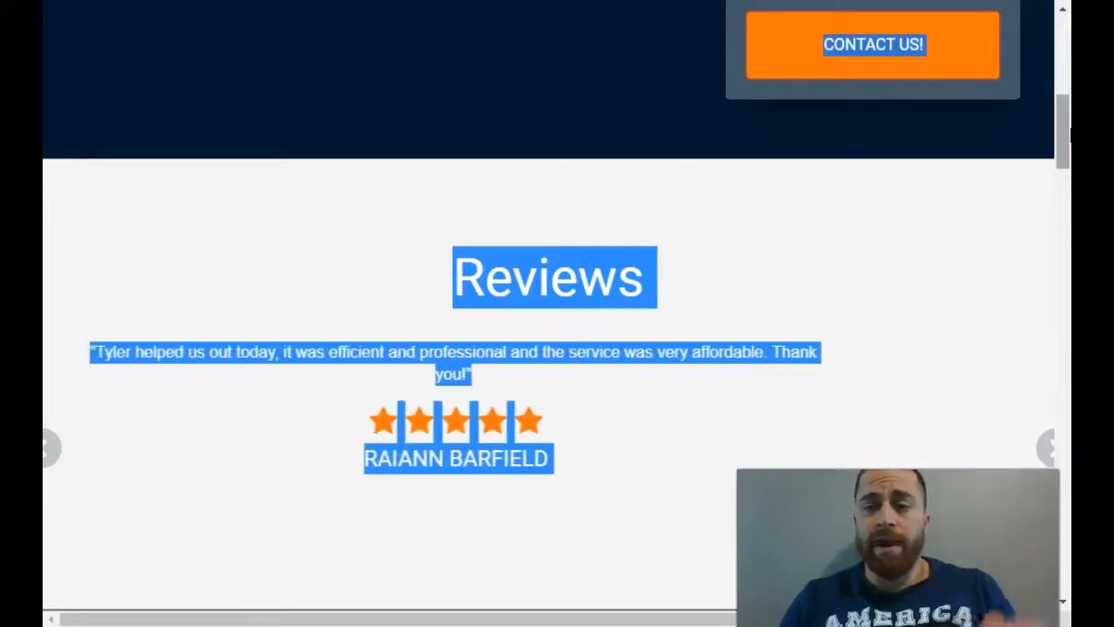
{"action": "scroll", "scroll_direction": "down", "scroll_amount": 3}
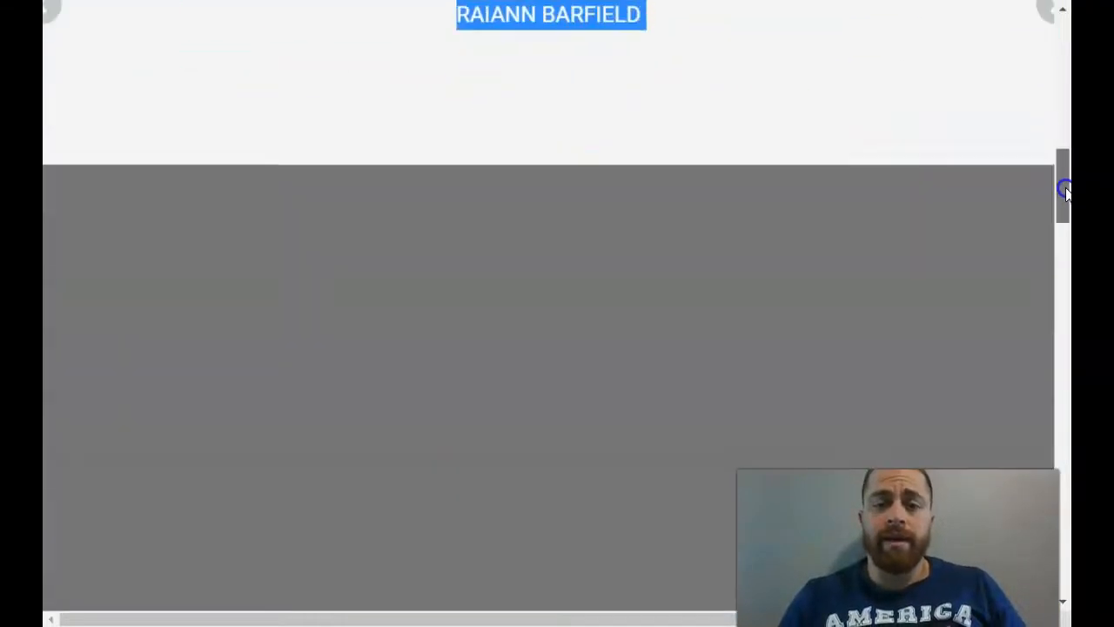
{"action": "scroll", "scroll_direction": "down", "scroll_amount": 3}
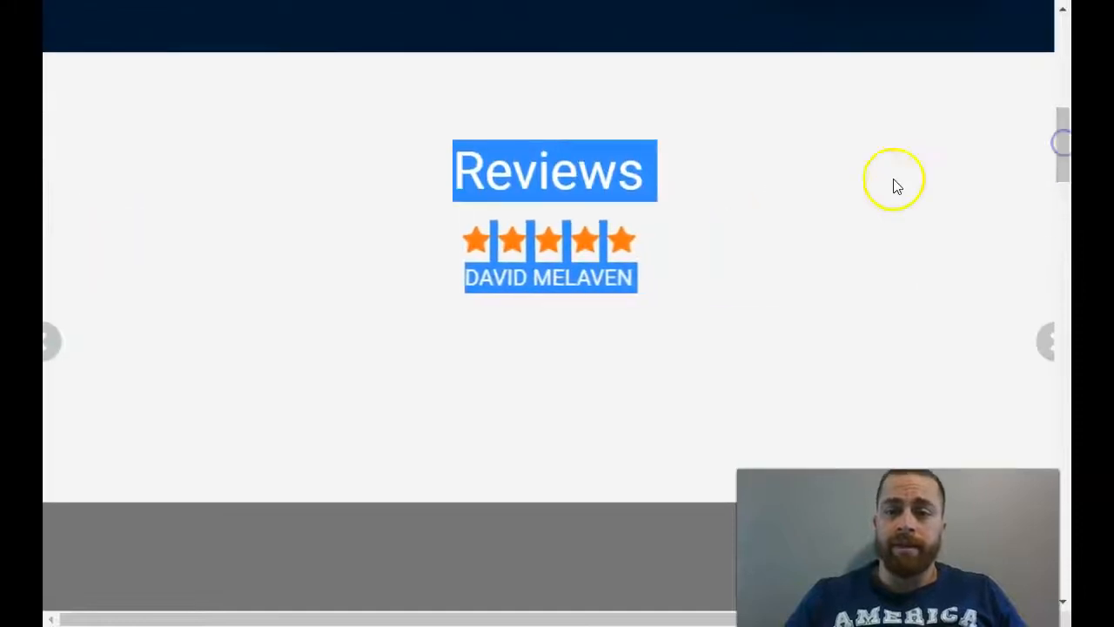
{"action": "scroll", "scroll_direction": "up", "scroll_amount": 3}
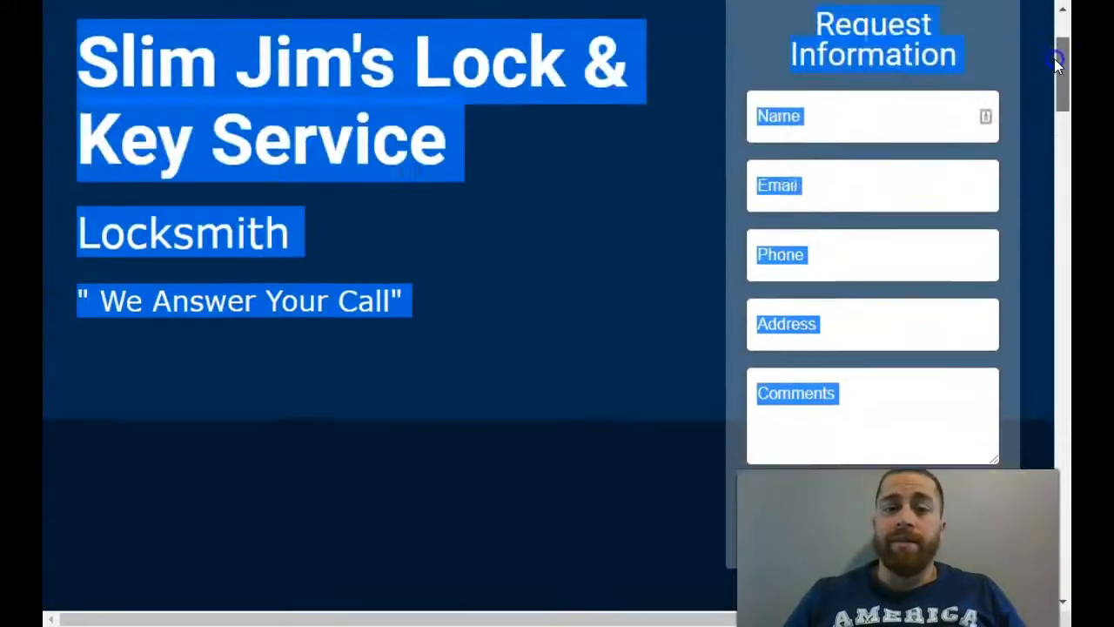
{"action": "scroll", "scroll_direction": "up", "scroll_amount": 3}
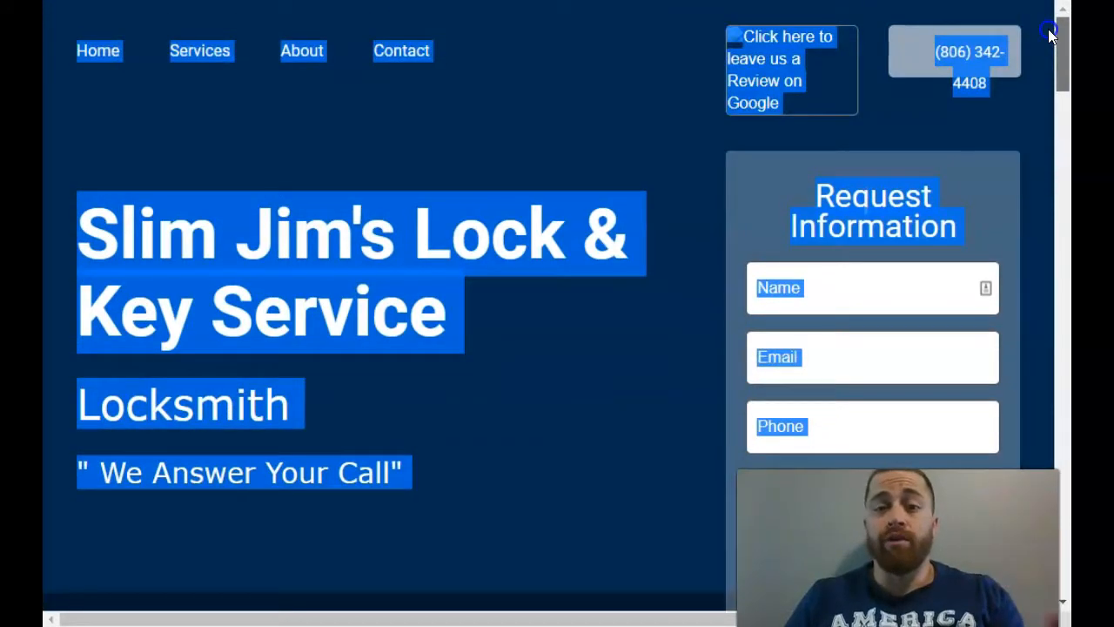
{"action": "scroll", "scroll_direction": "down", "scroll_amount": 3}
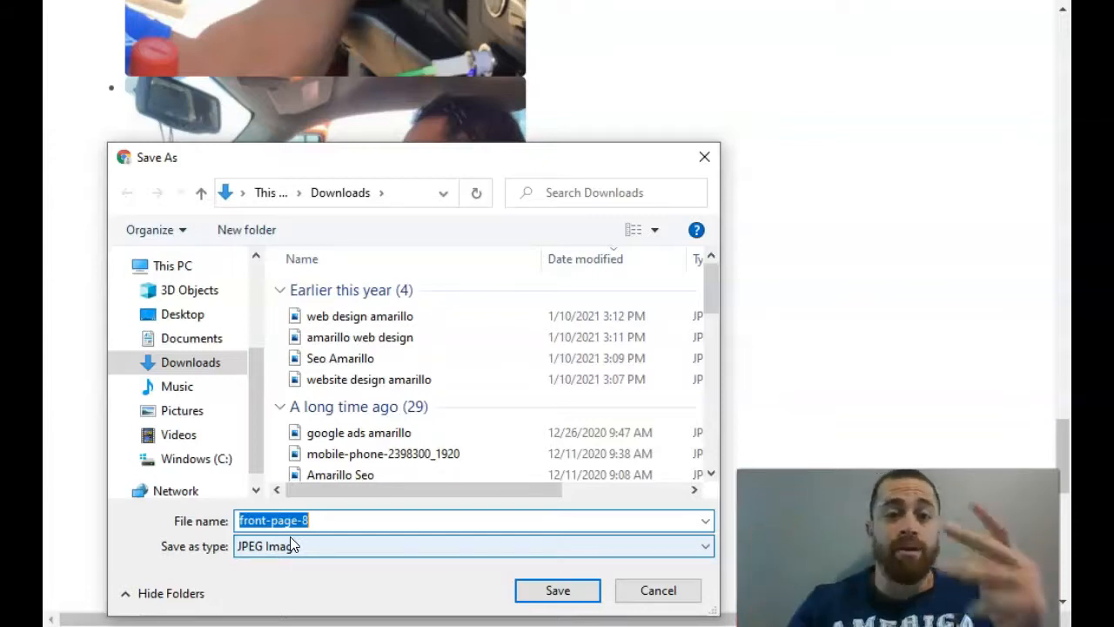
{"action": "mouse_move", "coordinate": [653, 176]}
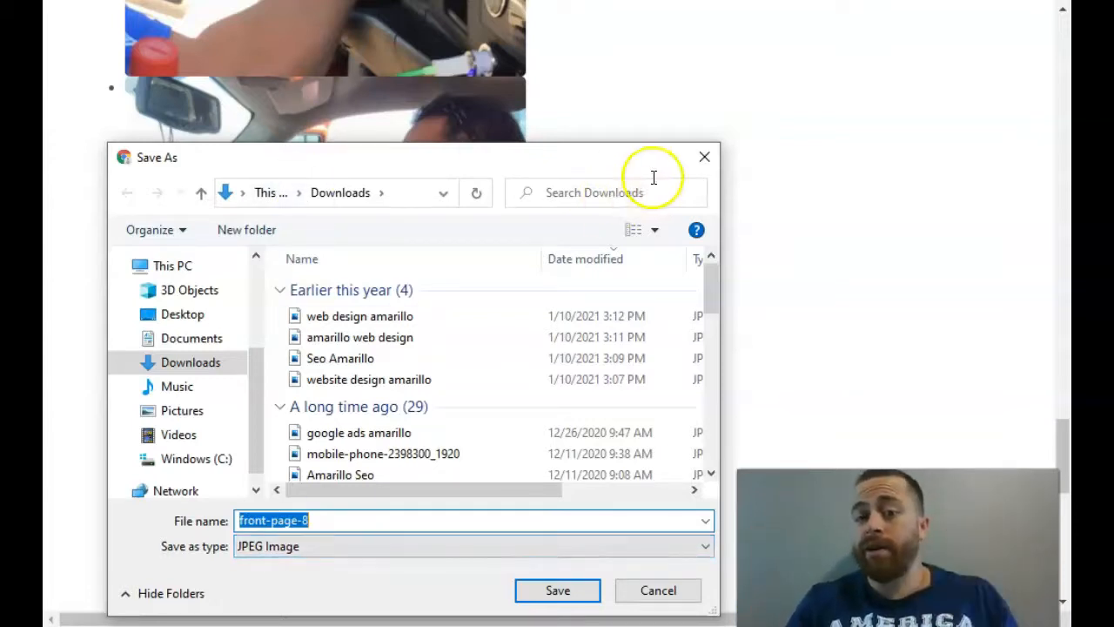
{"action": "mouse_move", "coordinate": [705, 157]}
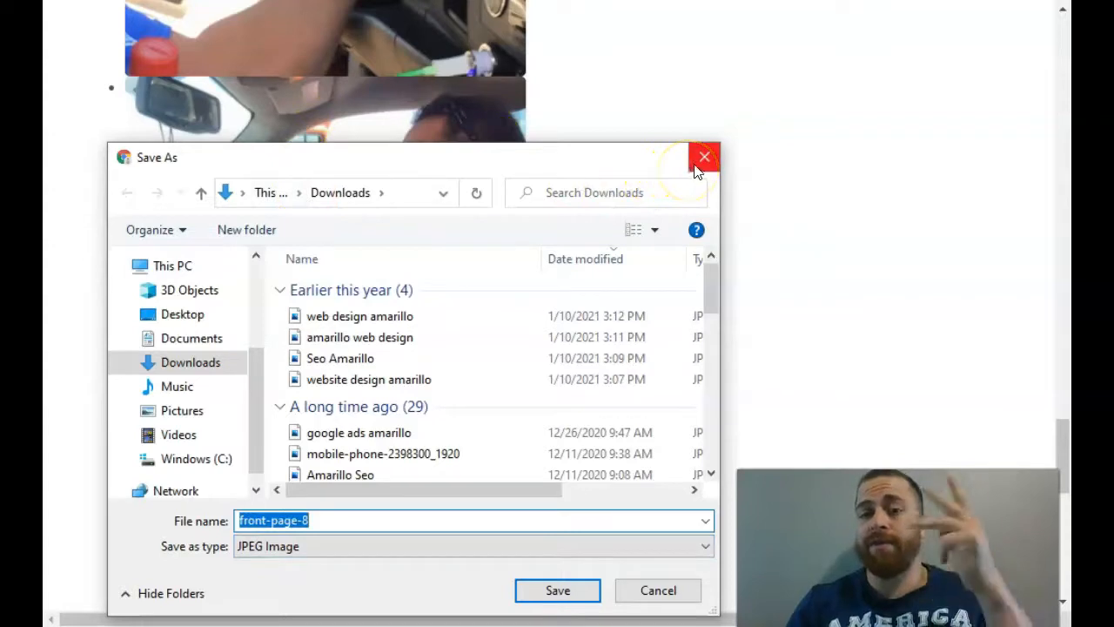
Step: Dismiss the image save prompt, then open the 32 organic keywords from the overview
{"action": "left_click", "coordinate": [704, 157]}
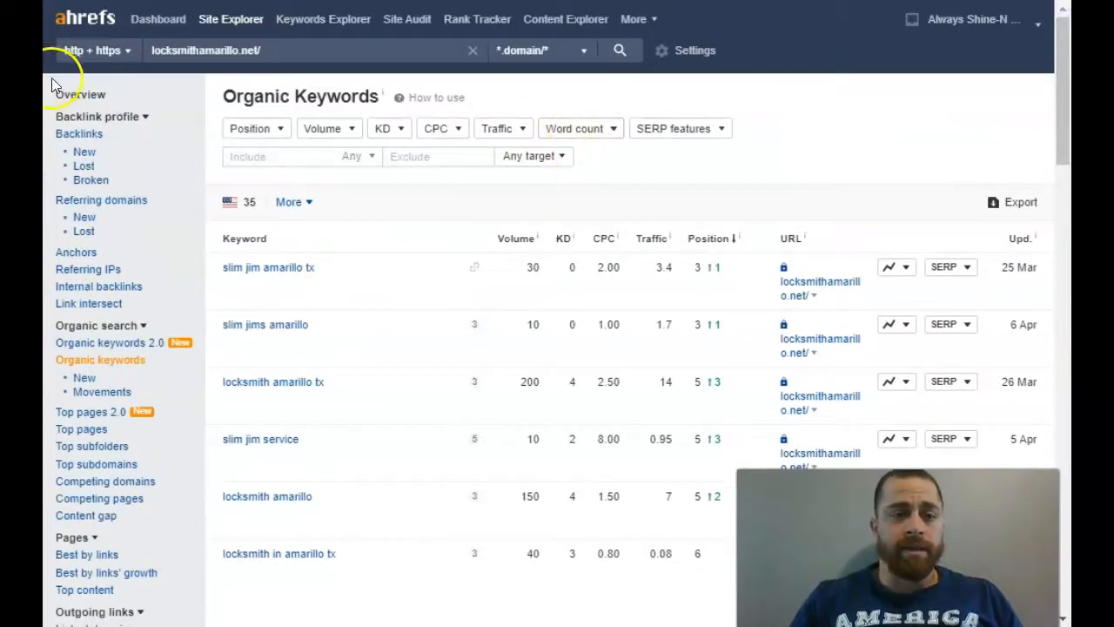
{"action": "mouse_move", "coordinate": [80, 94]}
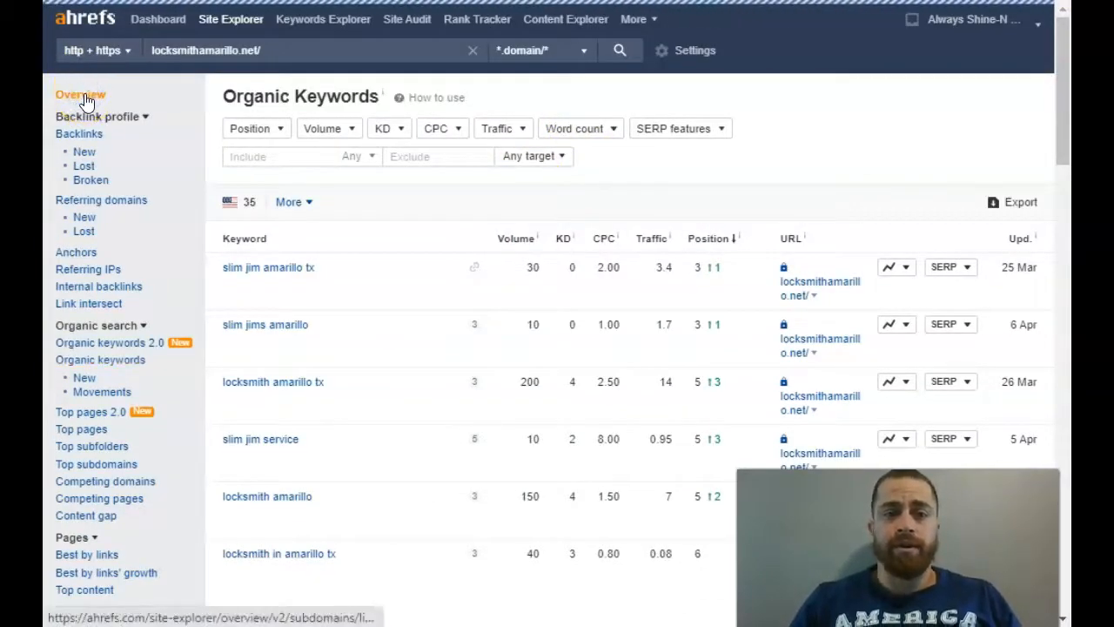
{"action": "left_click", "coordinate": [80, 94]}
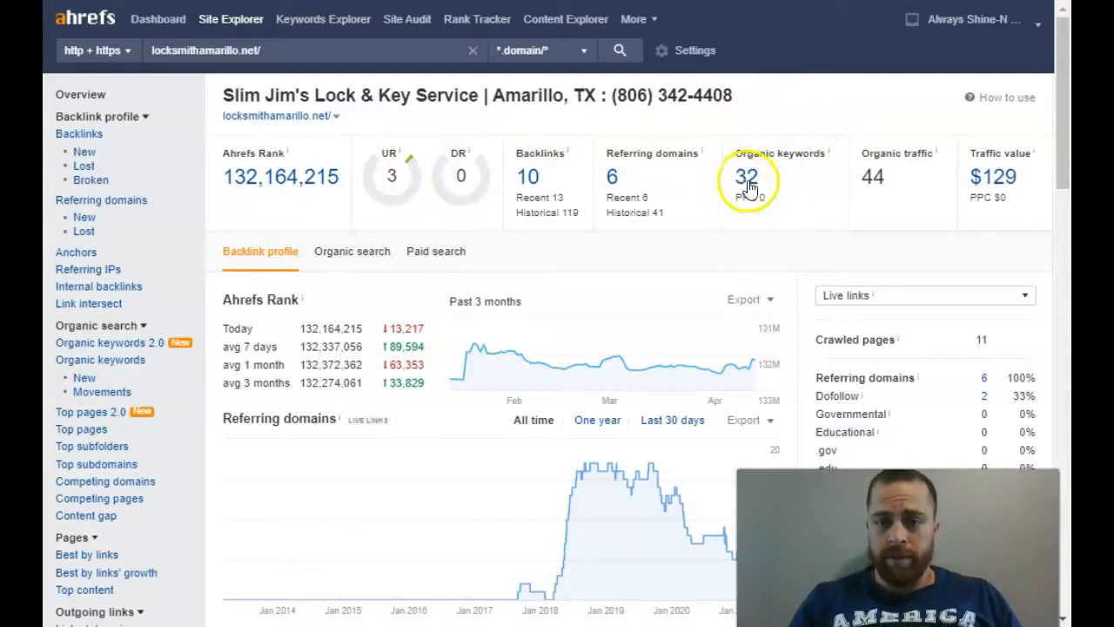
{"action": "left_click", "coordinate": [99, 360]}
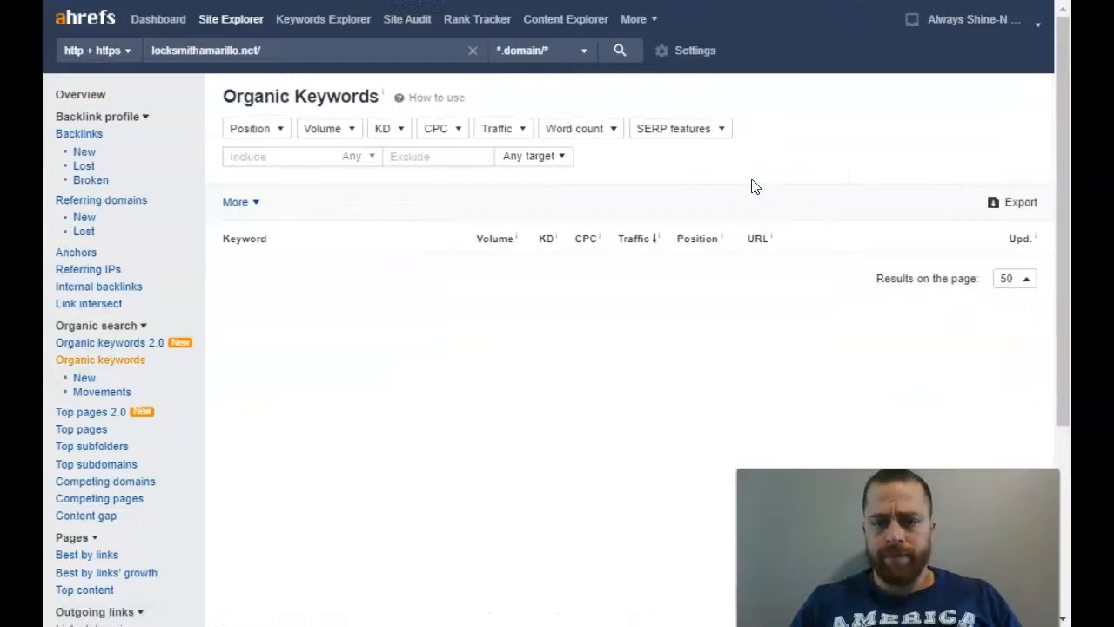
{"action": "scroll", "scroll_direction": "down", "scroll_amount": 3}
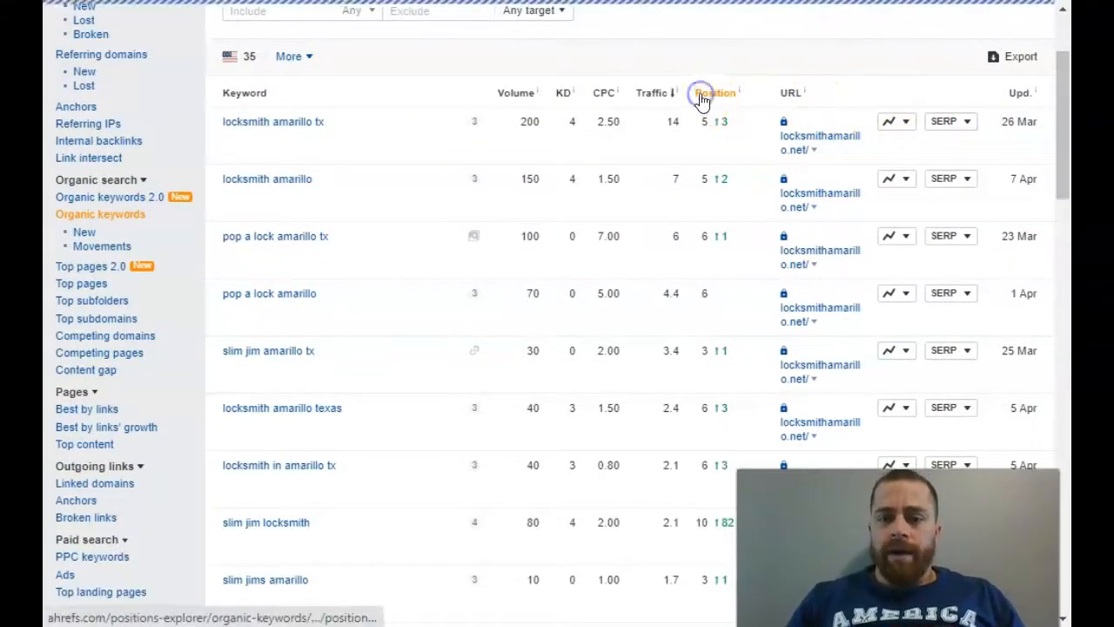
{"action": "scroll", "scroll_direction": "up", "scroll_amount": 3}
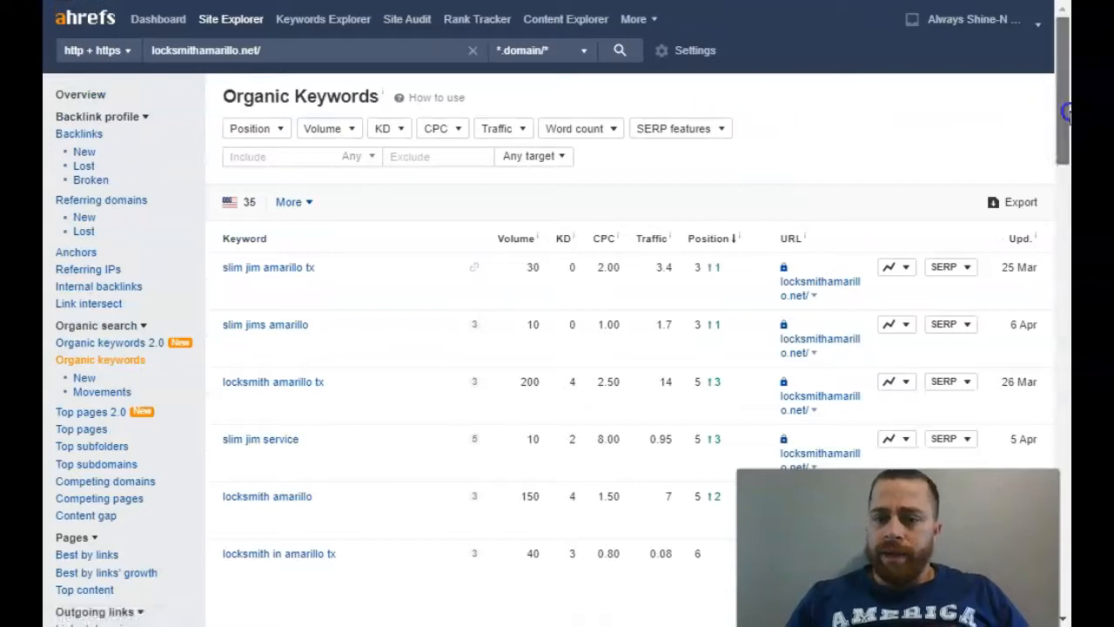
{"action": "scroll", "scroll_direction": "down", "scroll_amount": 3}
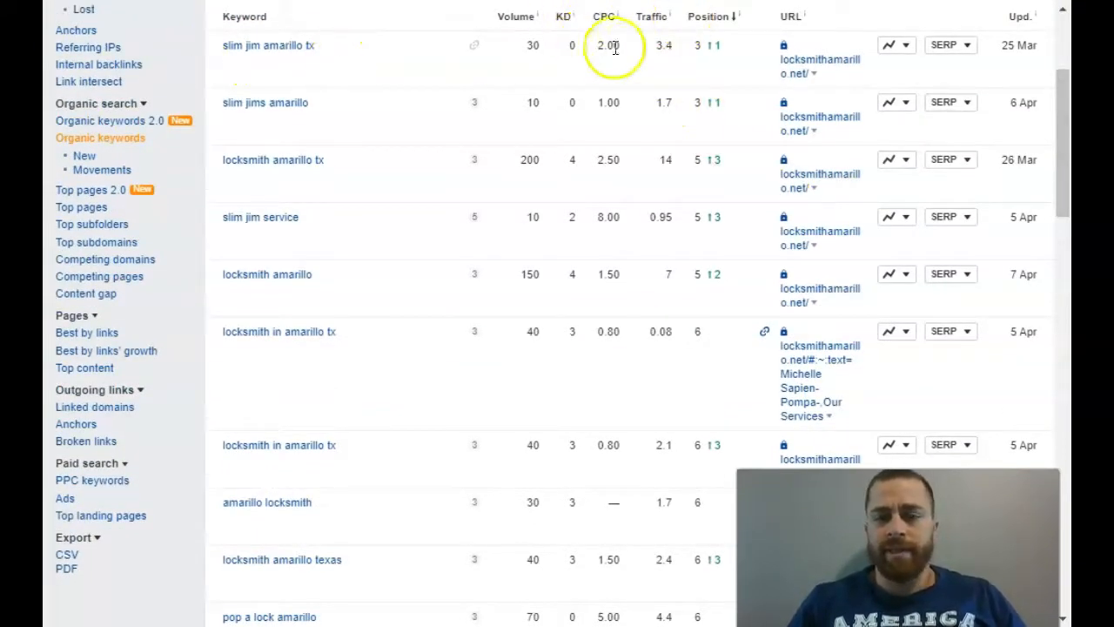
{"action": "mouse_move", "coordinate": [709, 52]}
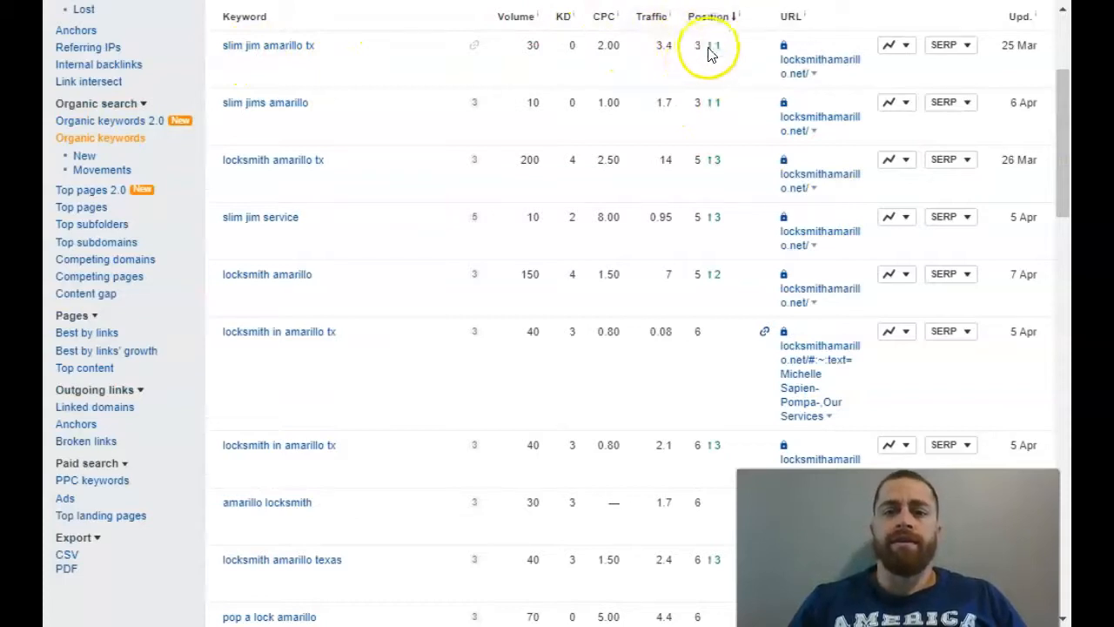
{"action": "mouse_move", "coordinate": [697, 44]}
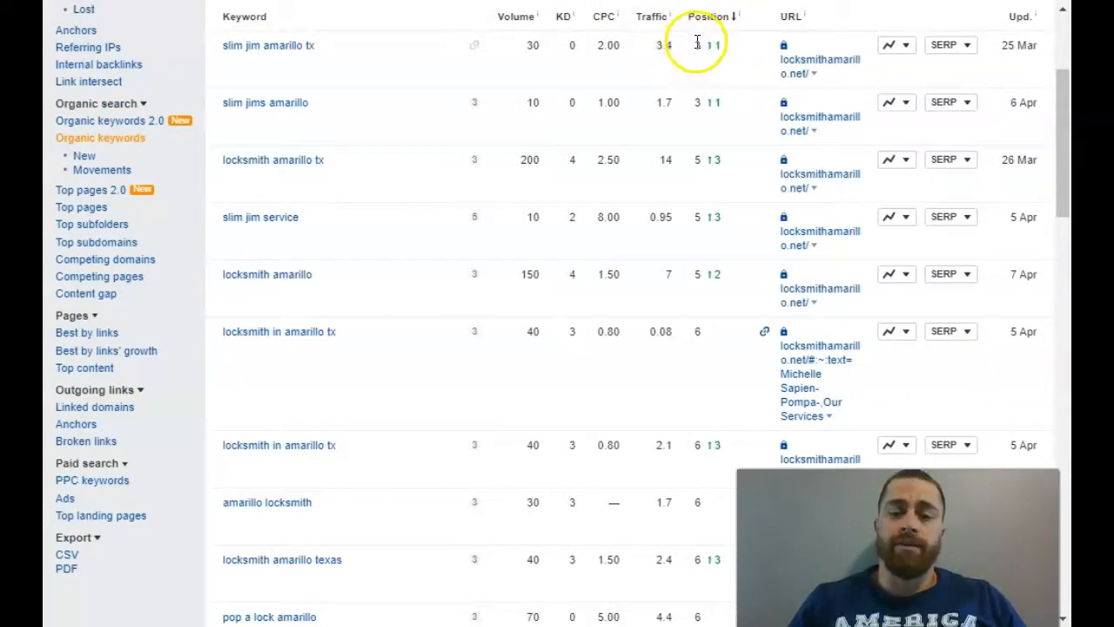
{"action": "mouse_move", "coordinate": [710, 144]}
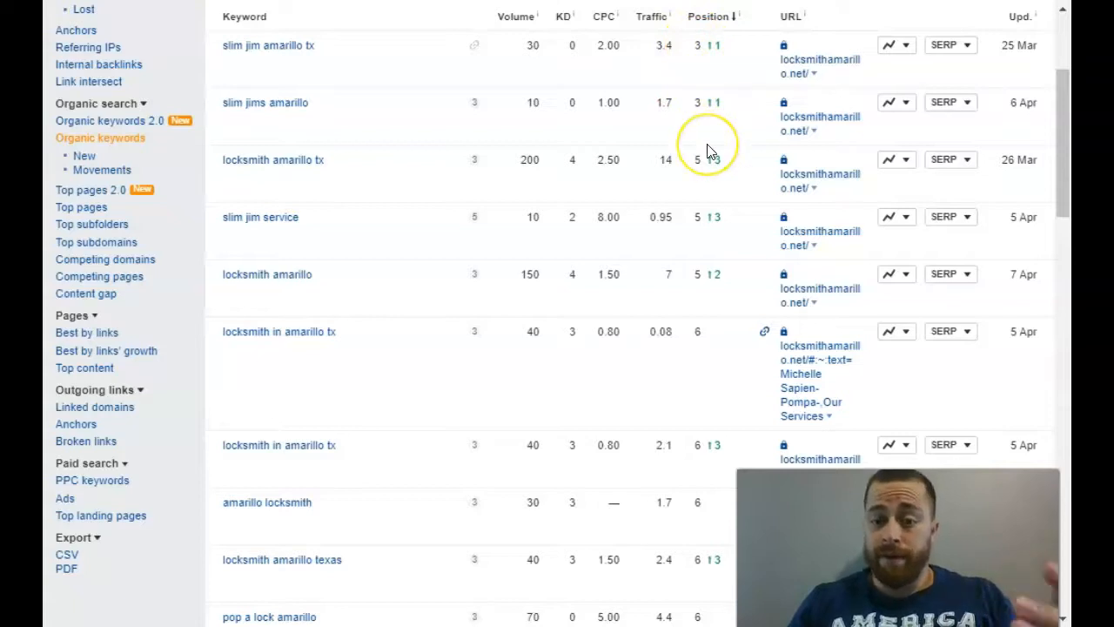
{"action": "mouse_move", "coordinate": [694, 85]}
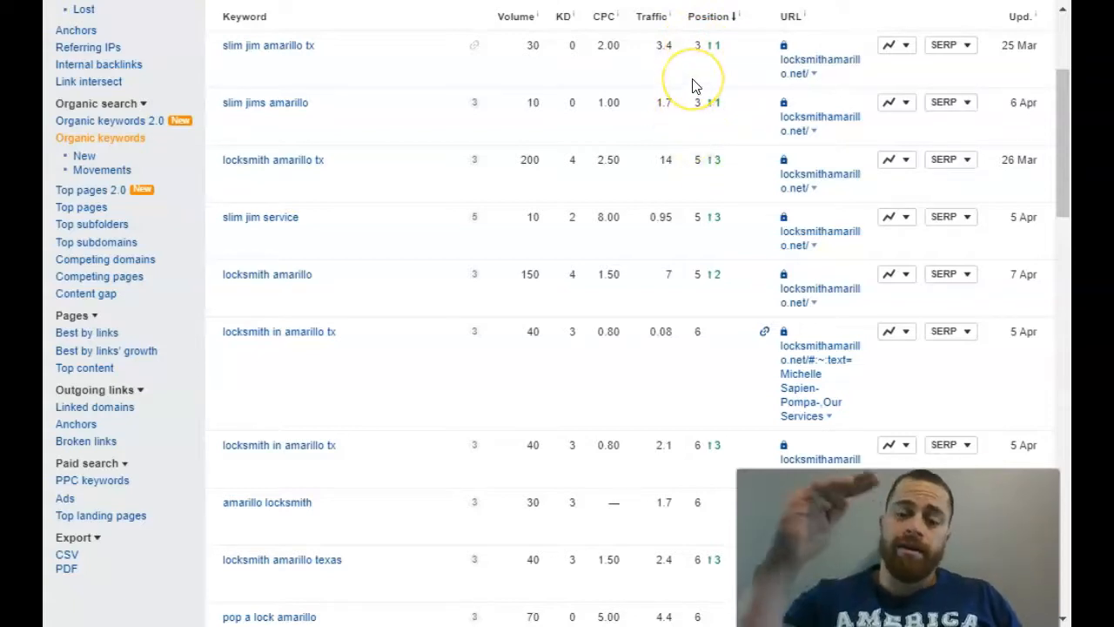
{"action": "mouse_move", "coordinate": [420, 213]}
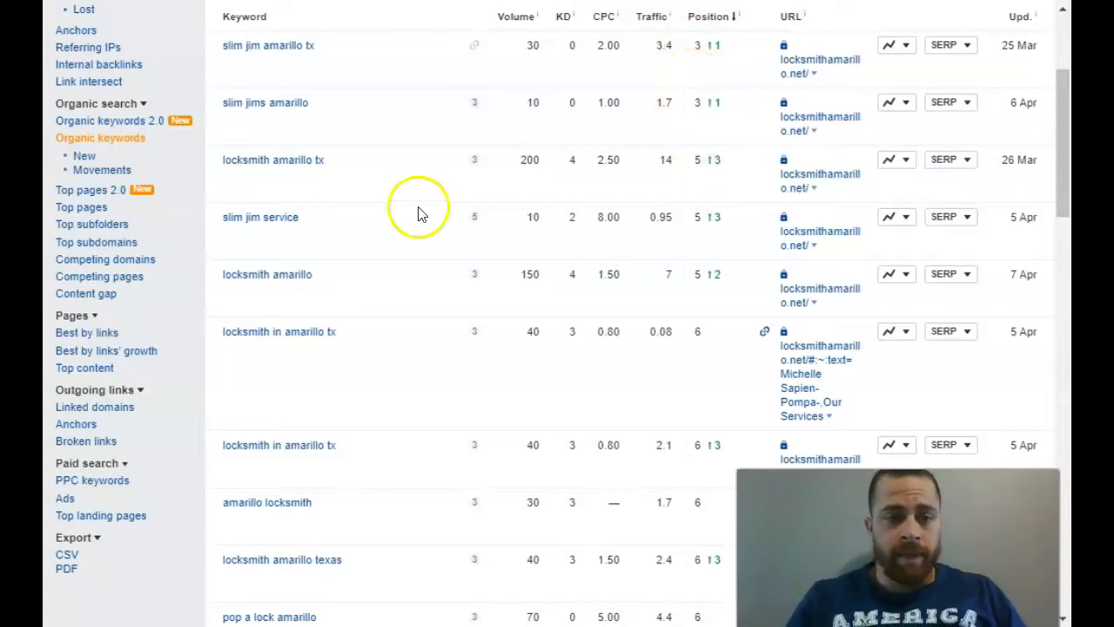
{"action": "mouse_move", "coordinate": [542, 98]}
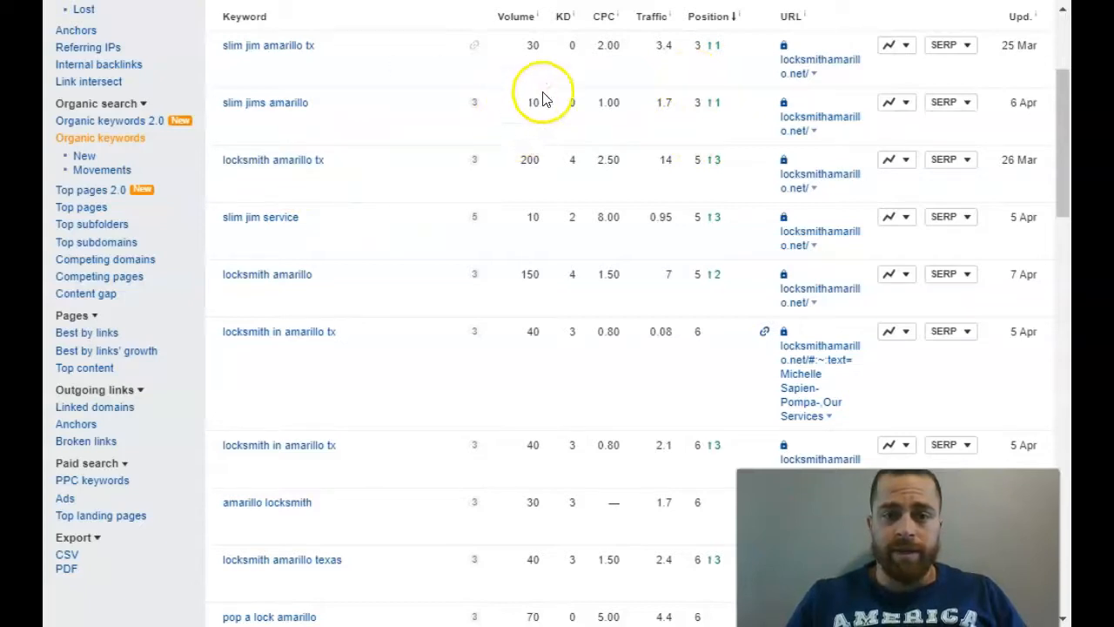
{"action": "mouse_move", "coordinate": [393, 121]}
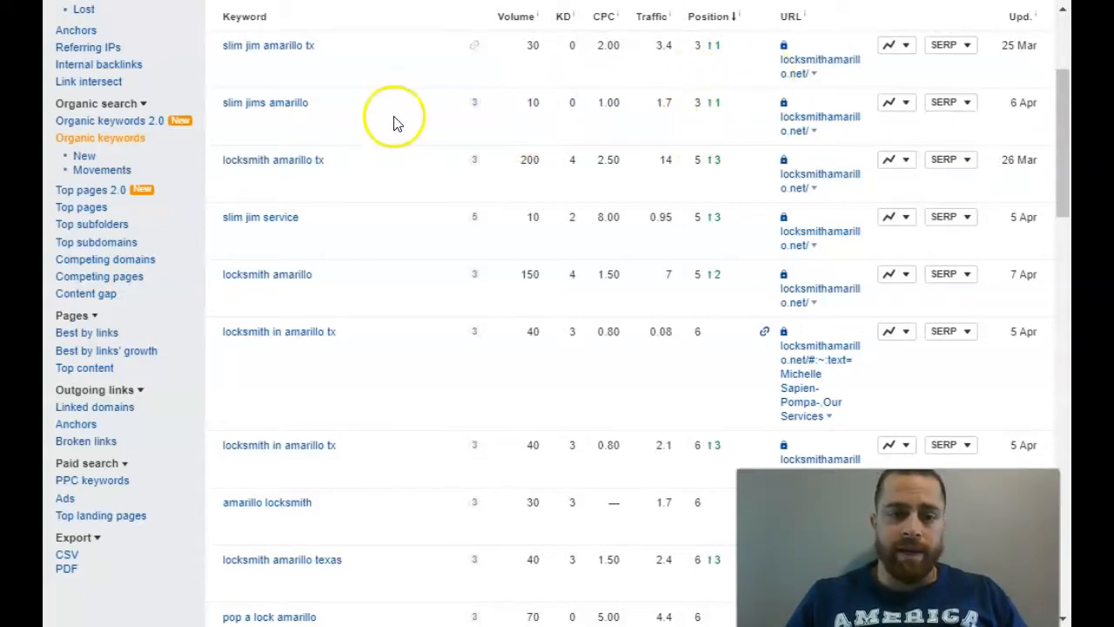
{"action": "mouse_move", "coordinate": [312, 183]}
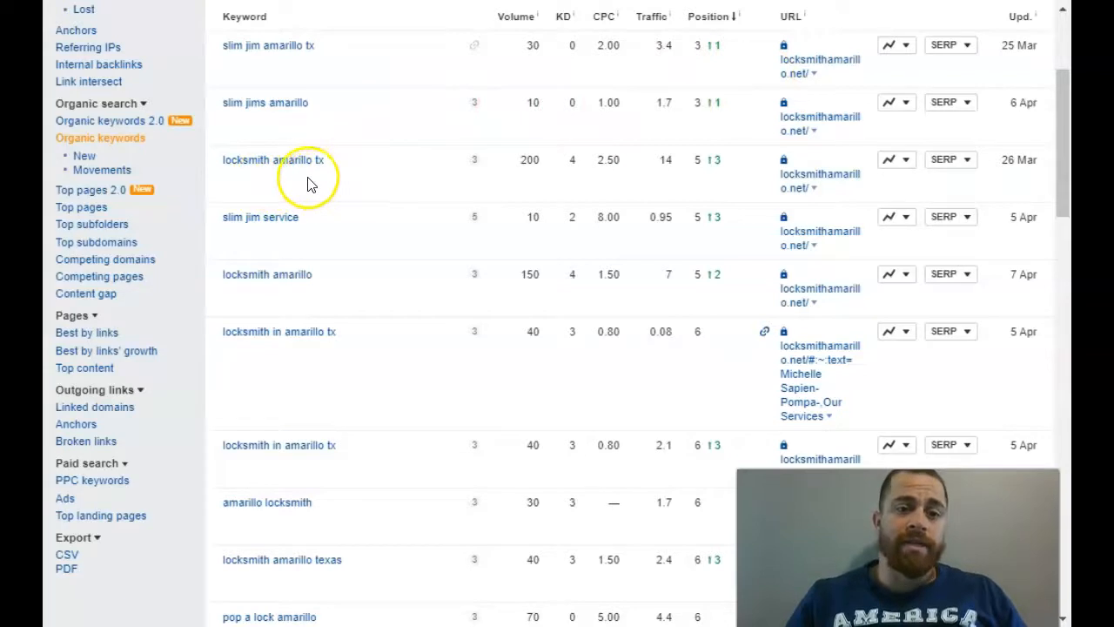
{"action": "mouse_move", "coordinate": [552, 145]}
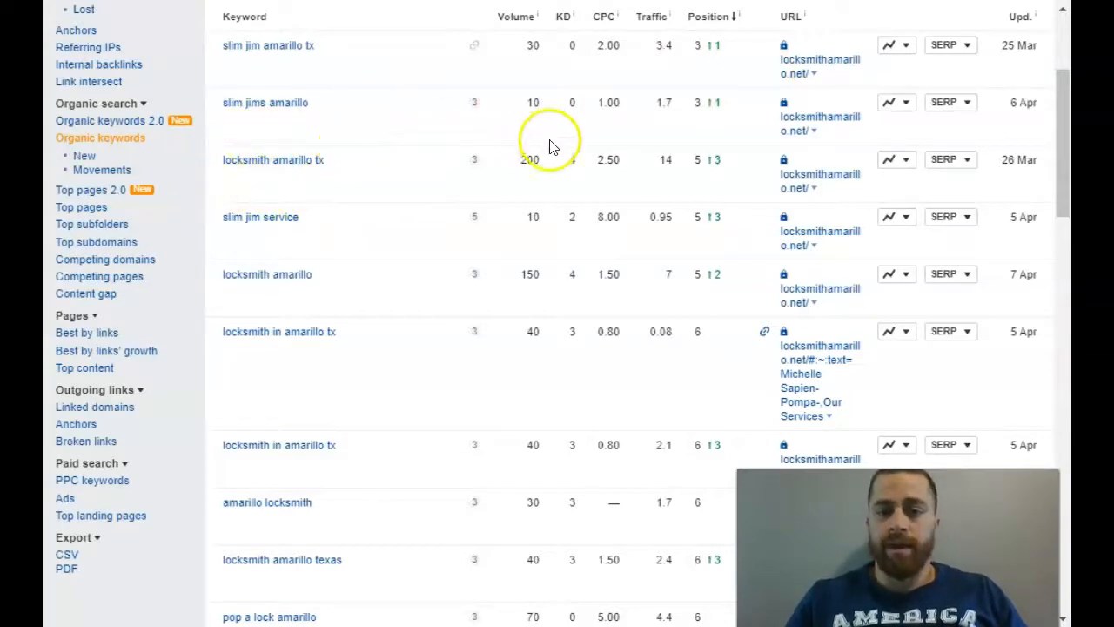
{"action": "mouse_move", "coordinate": [518, 157]}
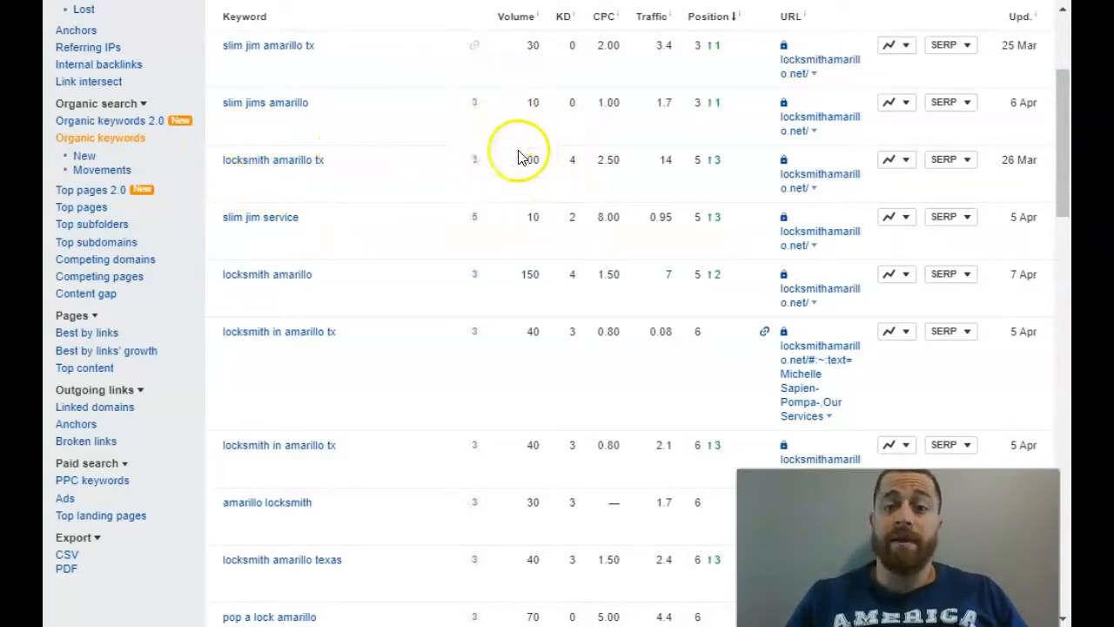
{"action": "mouse_move", "coordinate": [720, 135]}
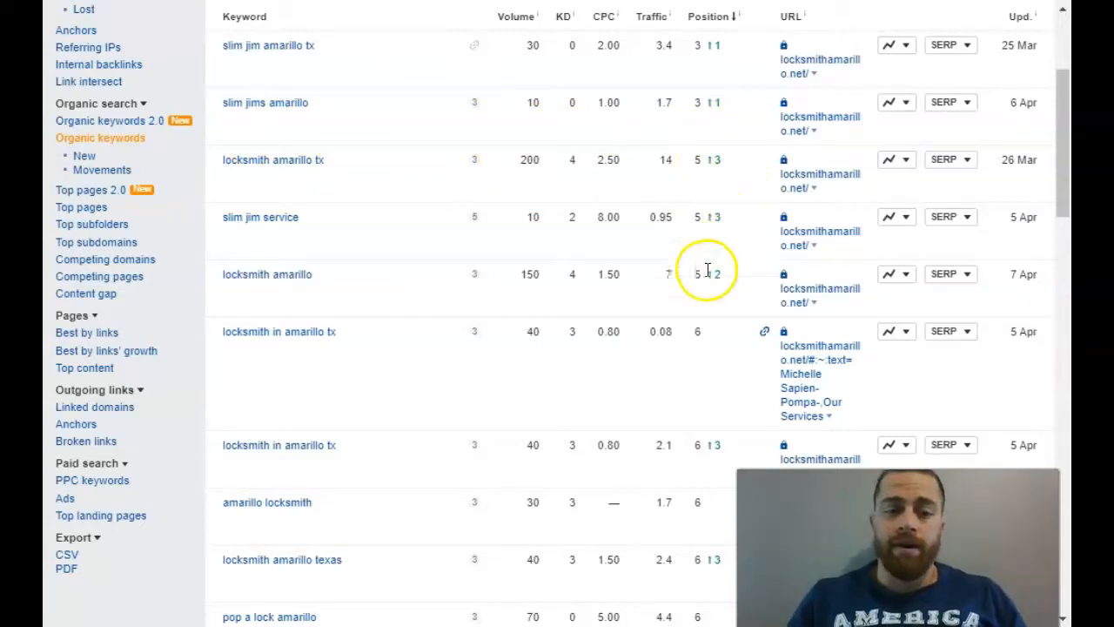
{"action": "mouse_move", "coordinate": [296, 352]}
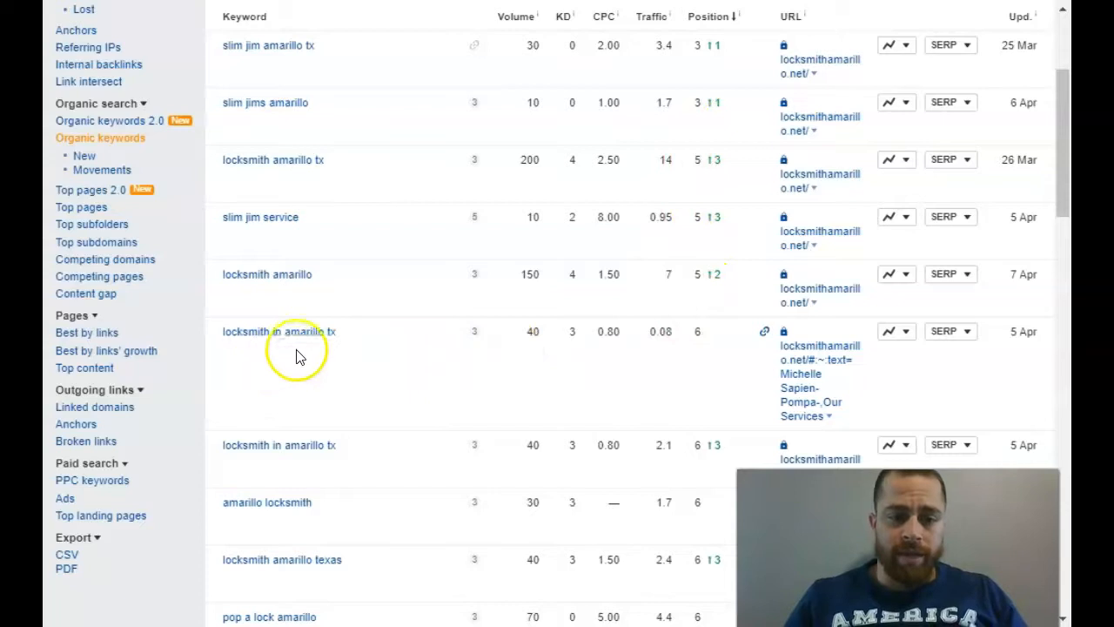
{"action": "mouse_move", "coordinate": [546, 333]}
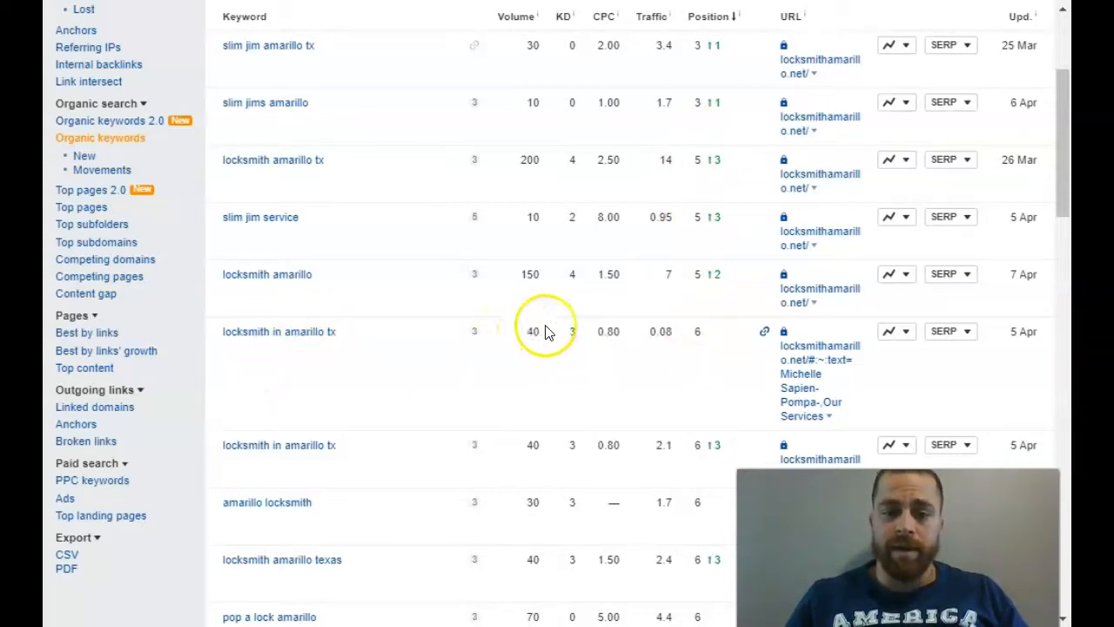
Step: Scroll through the remaining locksmithamarillo.net keyword rankings in the Organic Keywords table
{"action": "scroll", "scroll_direction": "down", "scroll_amount": 3}
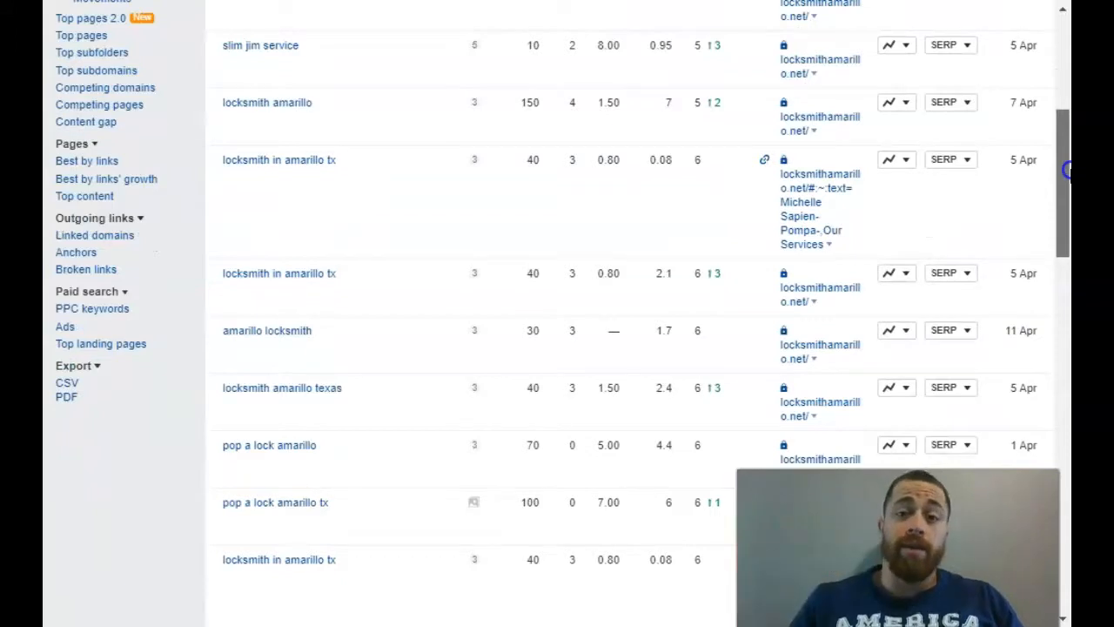
{"action": "scroll", "scroll_direction": "down", "scroll_amount": 3}
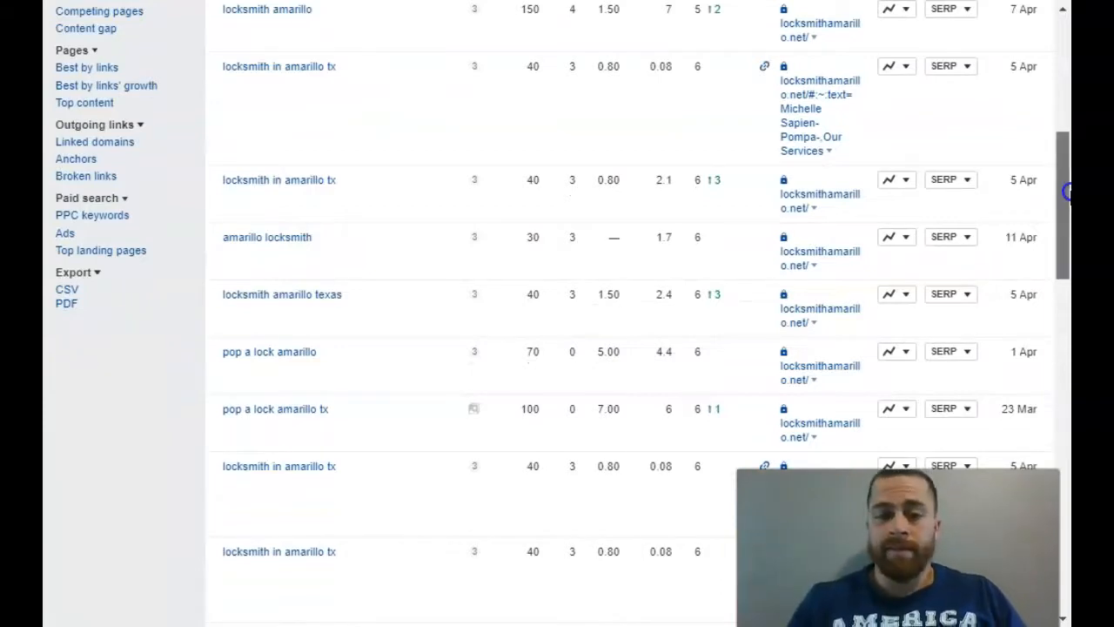
{"action": "scroll", "scroll_direction": "down", "scroll_amount": 3}
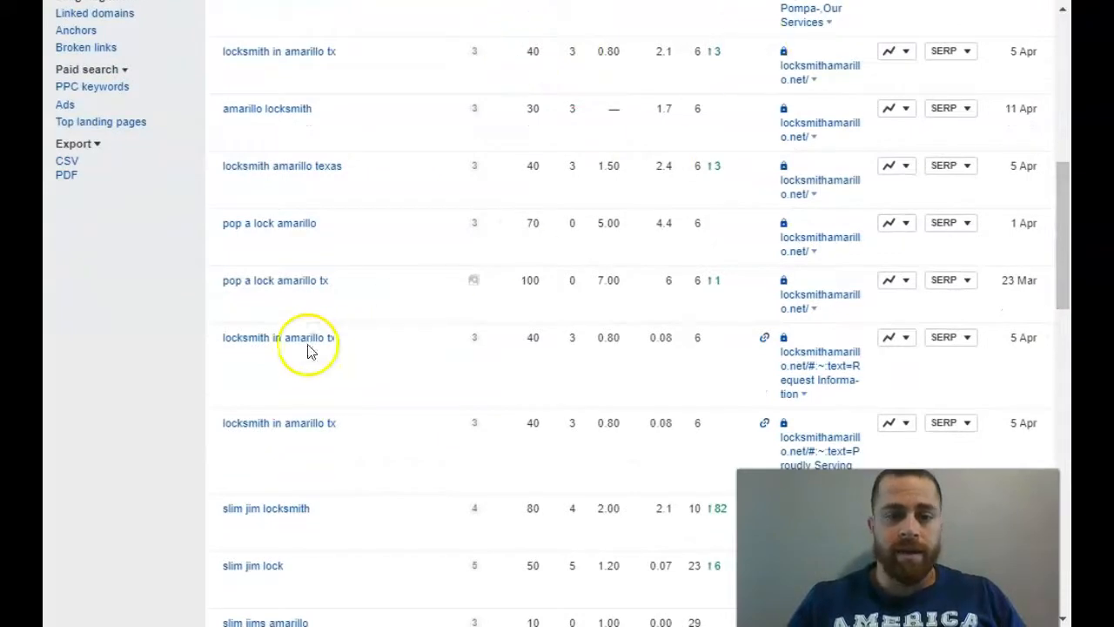
{"action": "mouse_move", "coordinate": [534, 274]}
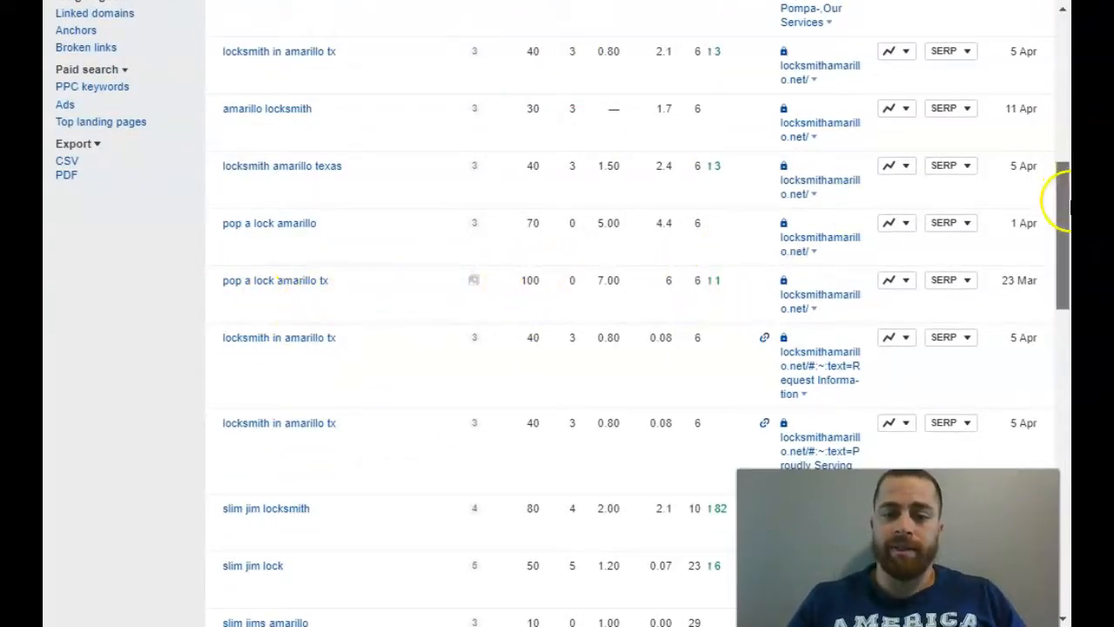
{"action": "scroll", "scroll_direction": "down", "scroll_amount": 3}
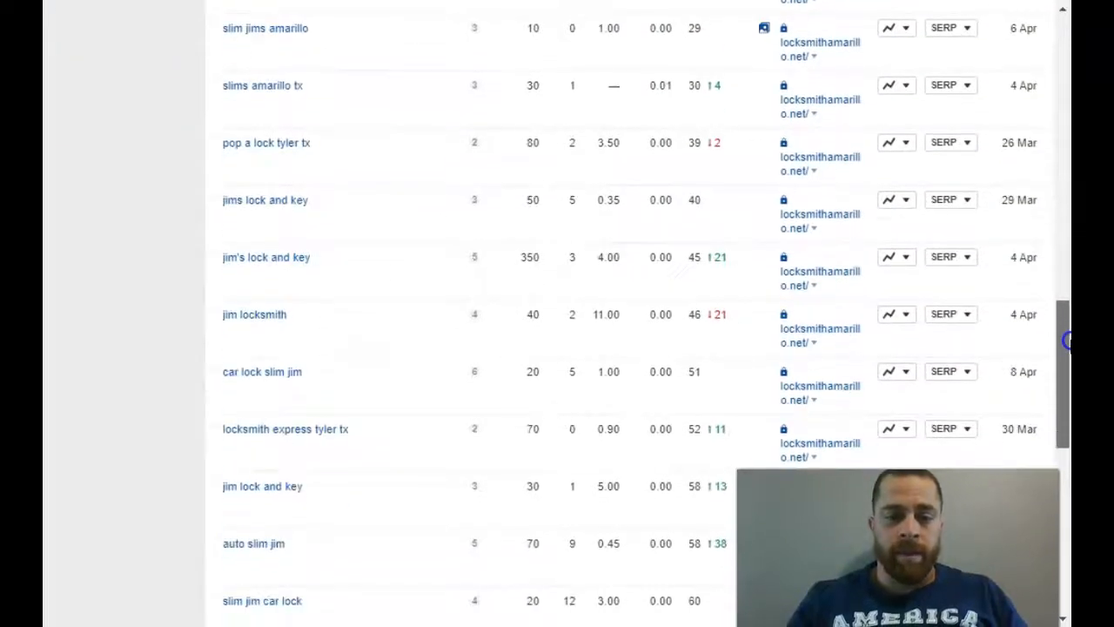
{"action": "scroll", "scroll_direction": "down", "scroll_amount": 3}
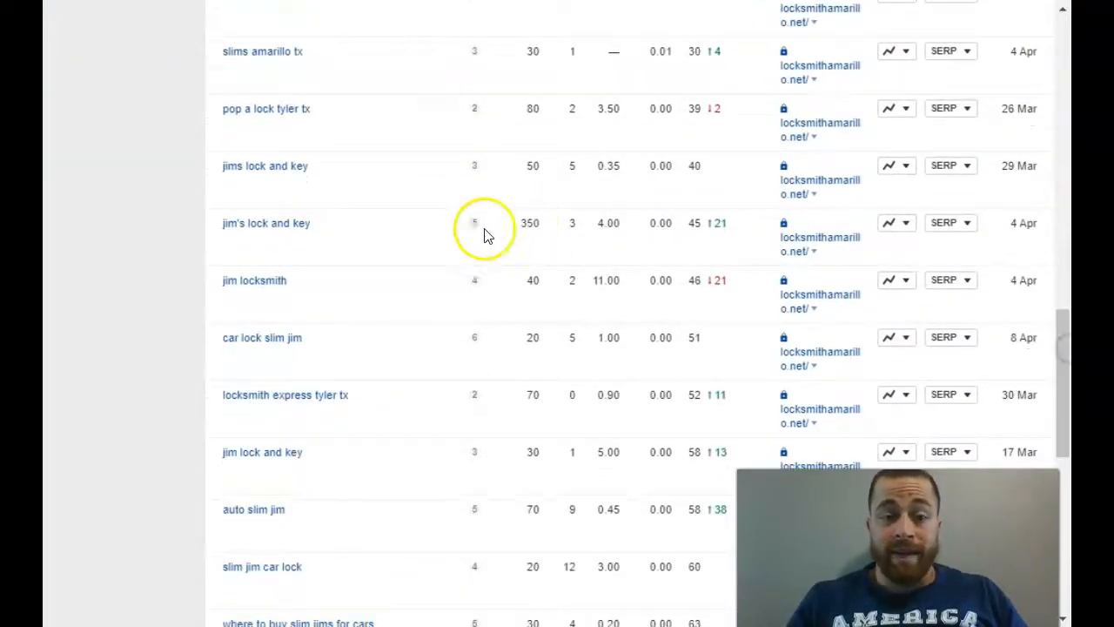
{"action": "mouse_move", "coordinate": [531, 262]}
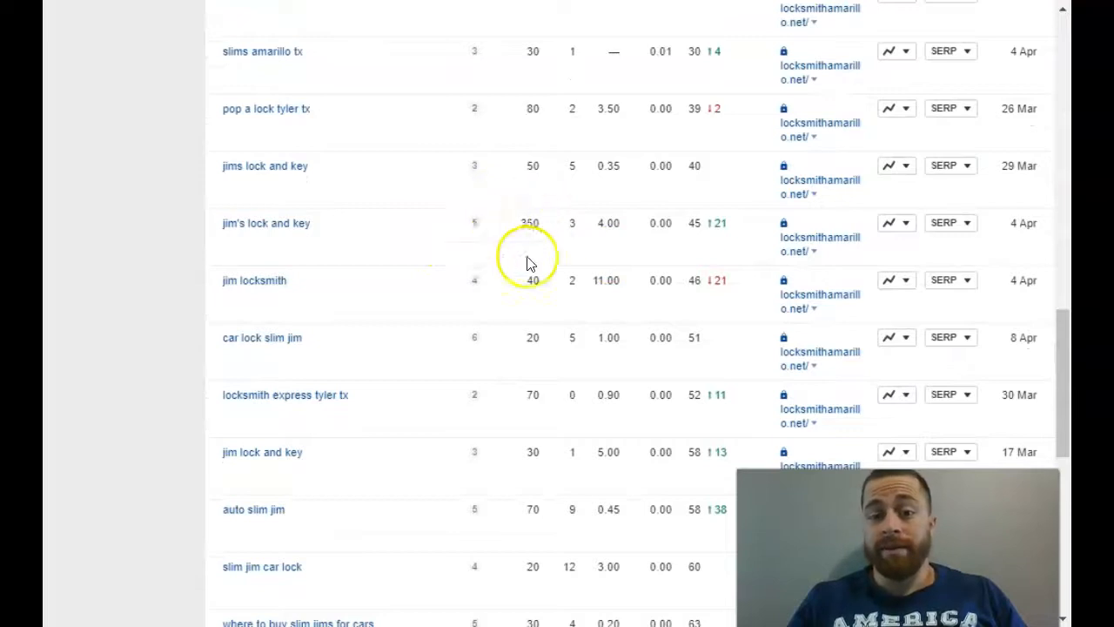
{"action": "mouse_move", "coordinate": [705, 226]}
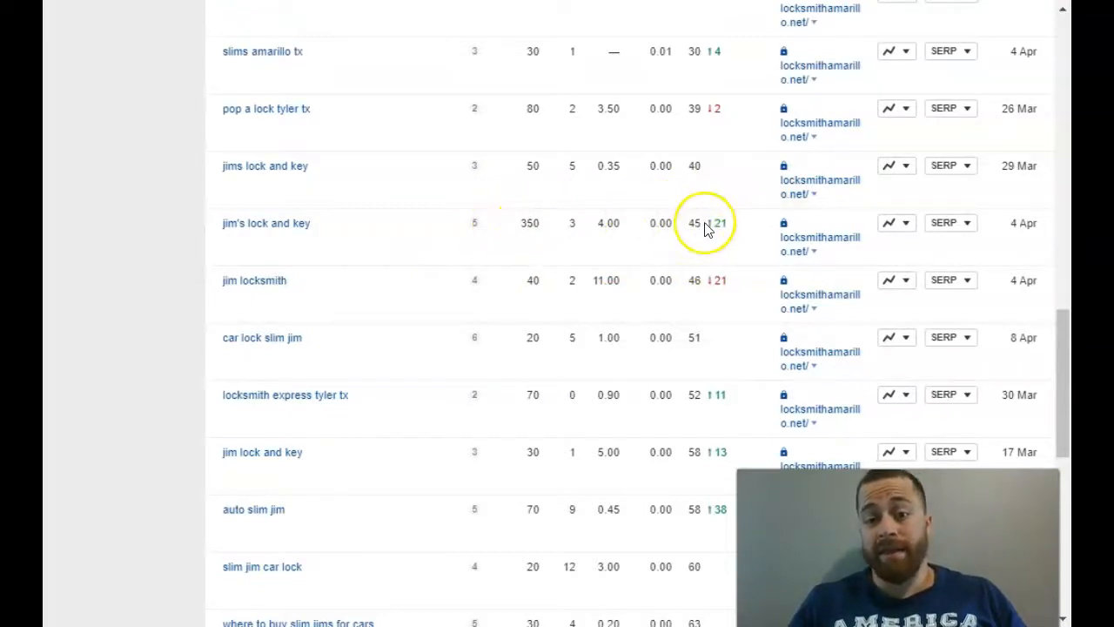
{"action": "mouse_move", "coordinate": [866, 248]}
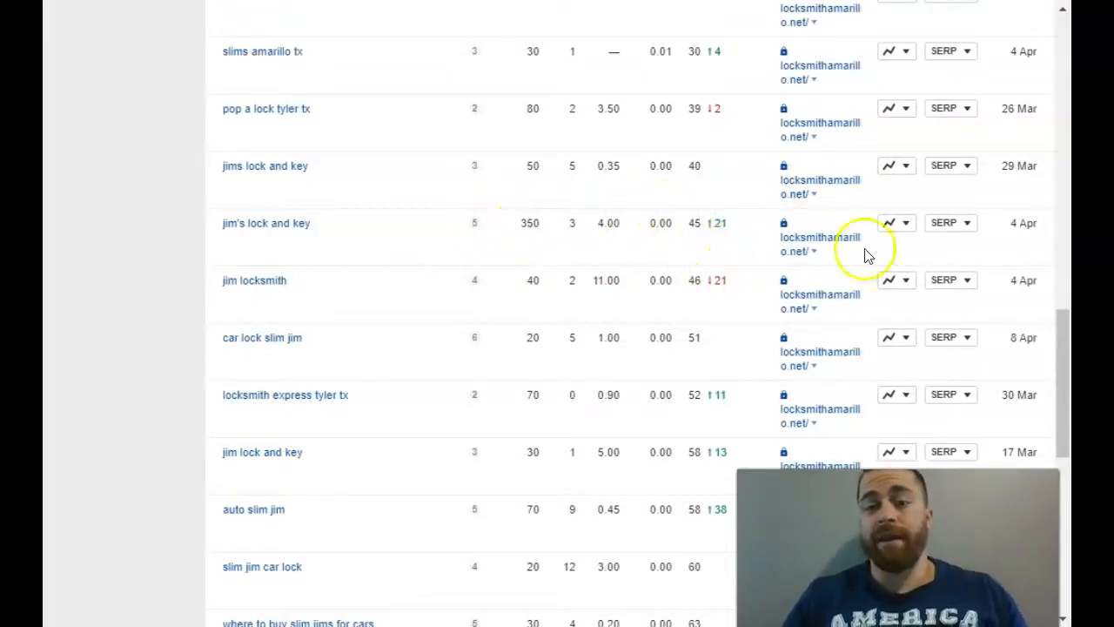
{"action": "scroll", "scroll_direction": "up", "scroll_amount": 3}
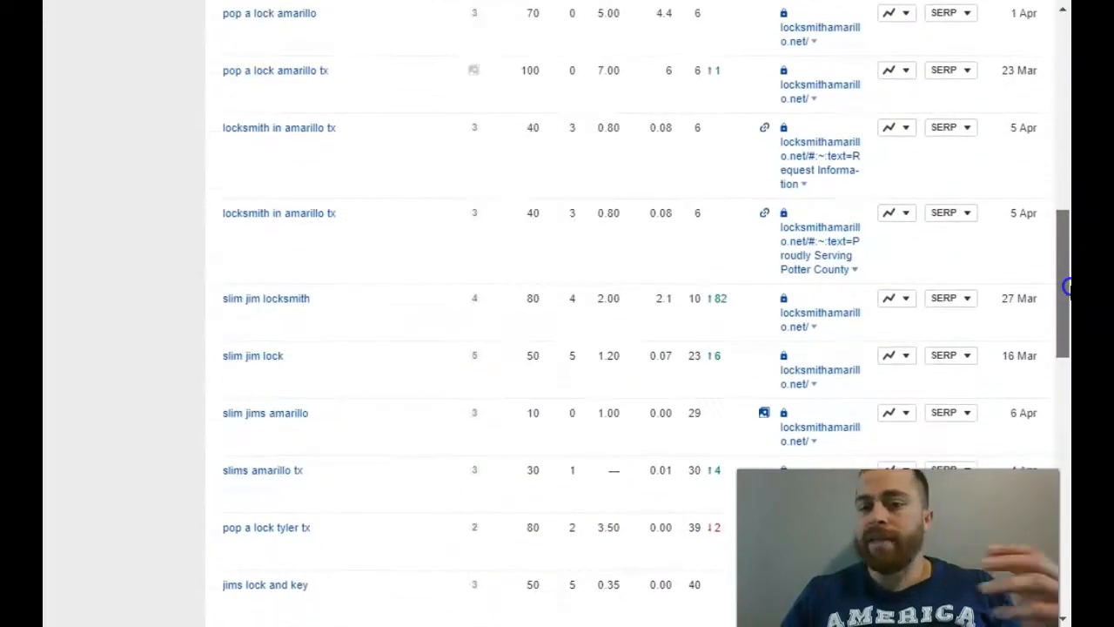
{"action": "scroll", "scroll_direction": "up", "scroll_amount": 3}
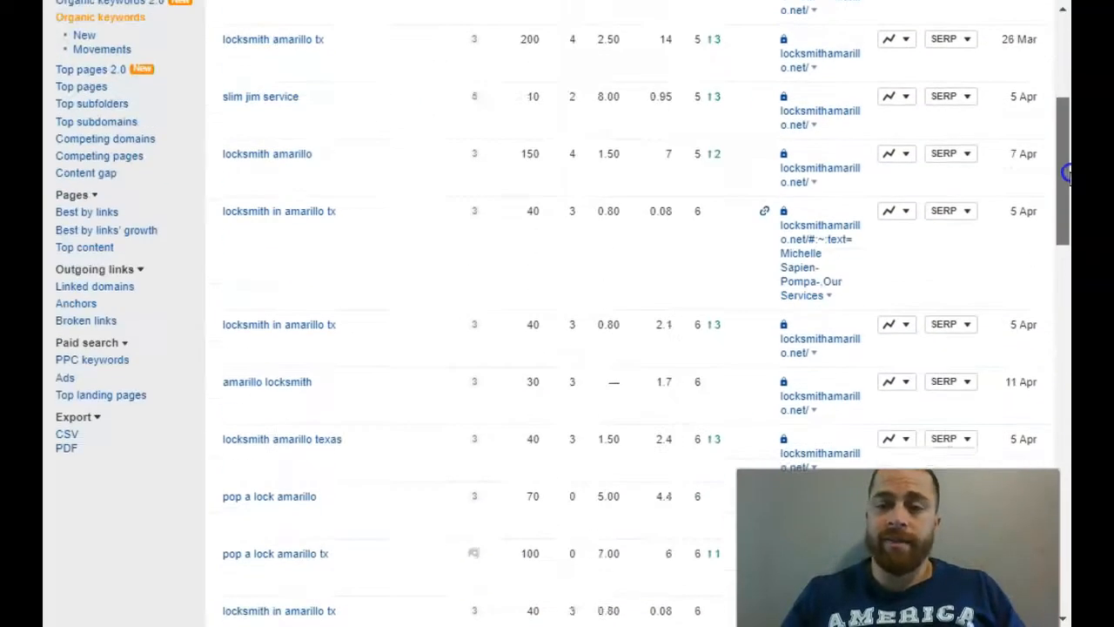
{"action": "scroll", "scroll_direction": "down", "scroll_amount": 3}
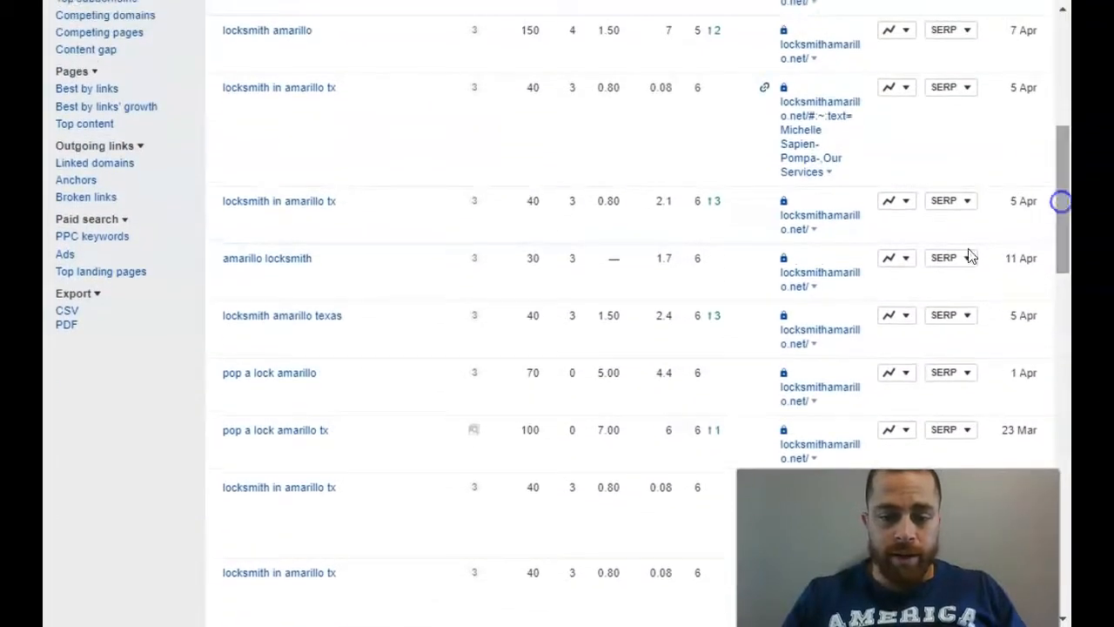
{"action": "mouse_move", "coordinate": [813, 376]}
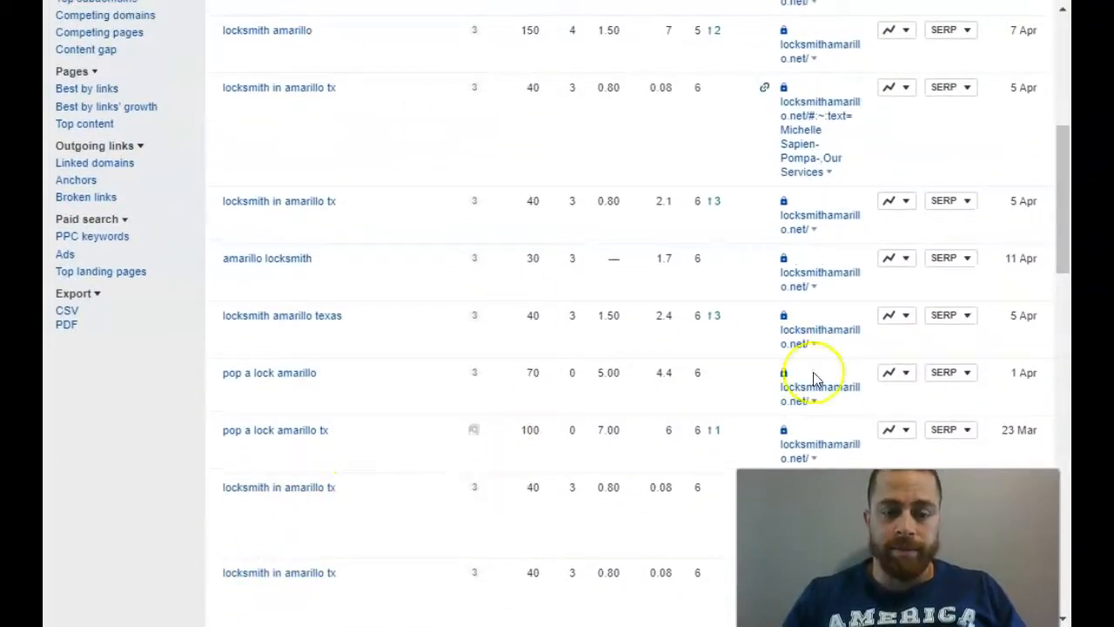
{"action": "scroll", "scroll_direction": "down", "scroll_amount": 3}
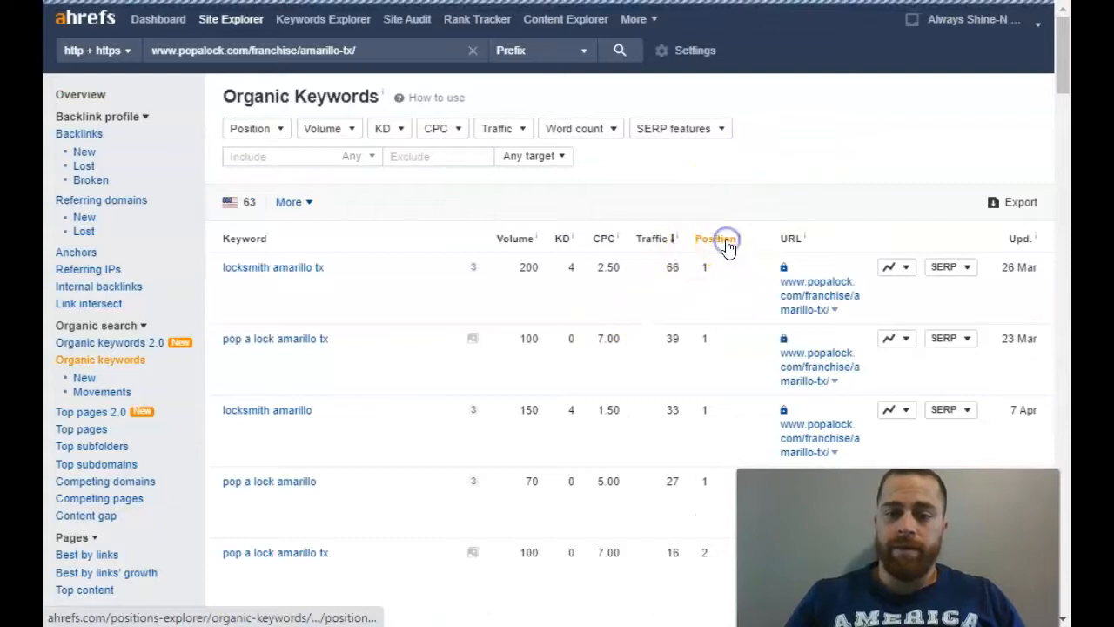
{"action": "left_click", "coordinate": [715, 238]}
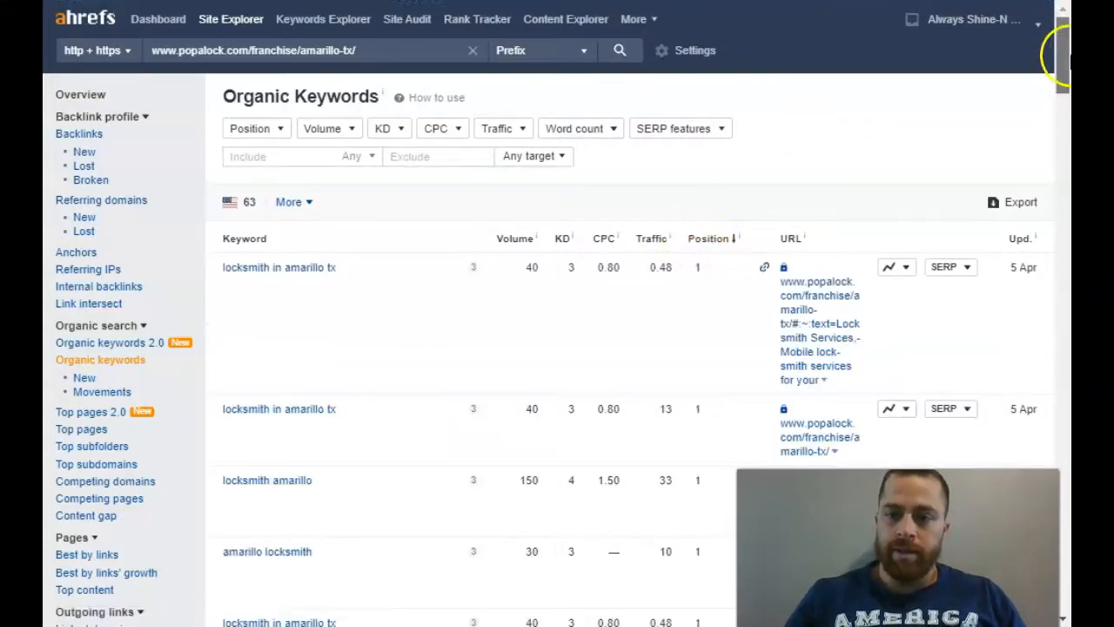
{"action": "scroll", "scroll_direction": "down", "scroll_amount": 3}
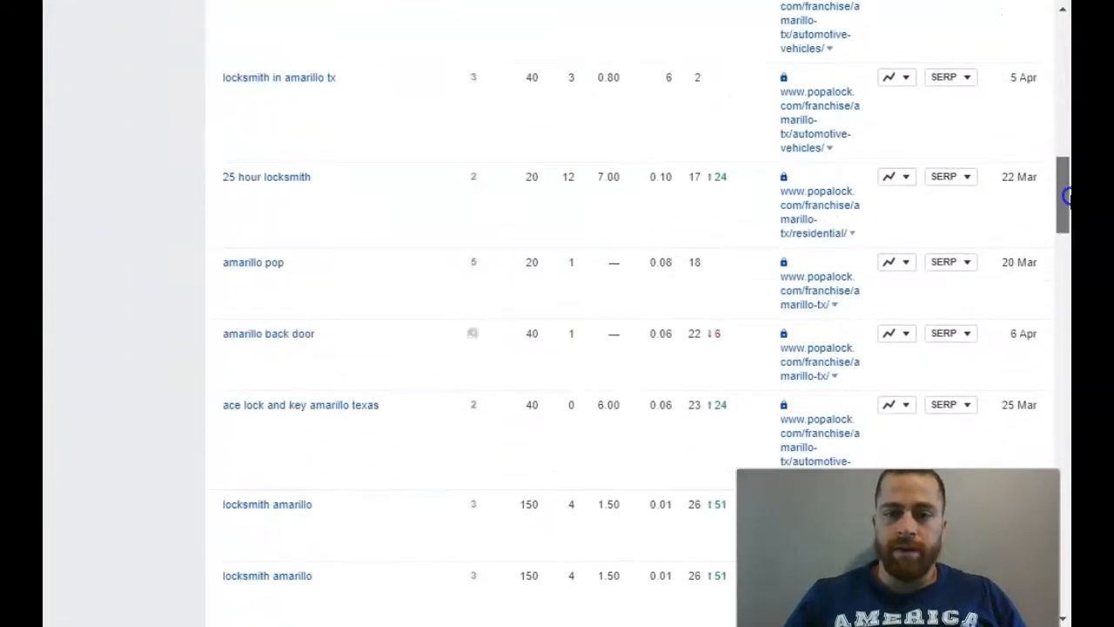
{"action": "scroll", "scroll_direction": "up", "scroll_amount": 3}
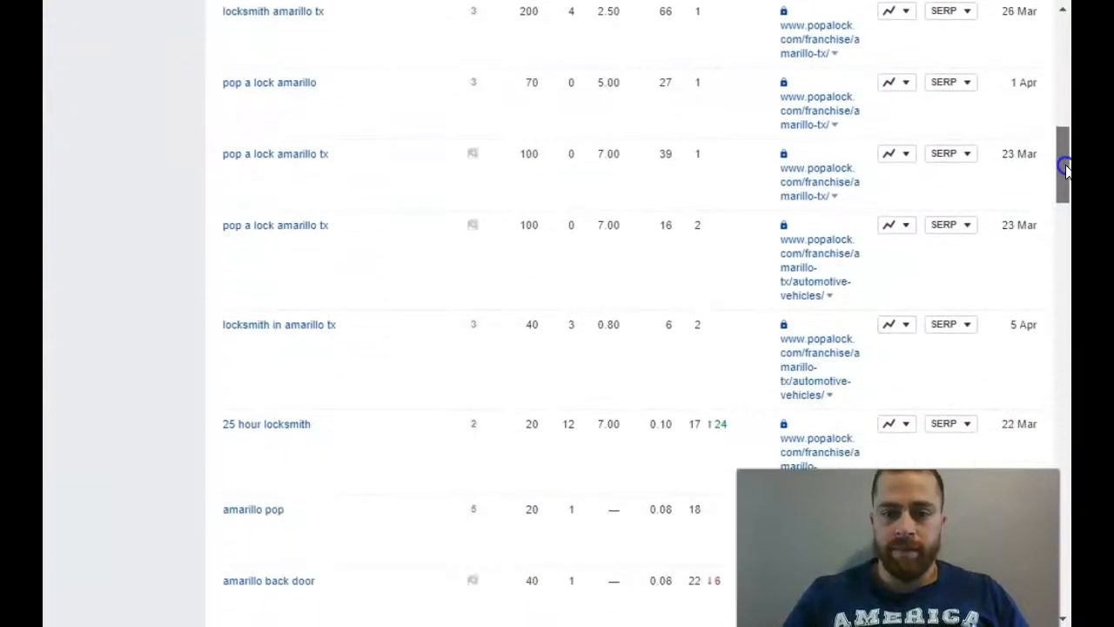
{"action": "scroll", "scroll_direction": "up", "scroll_amount": 3}
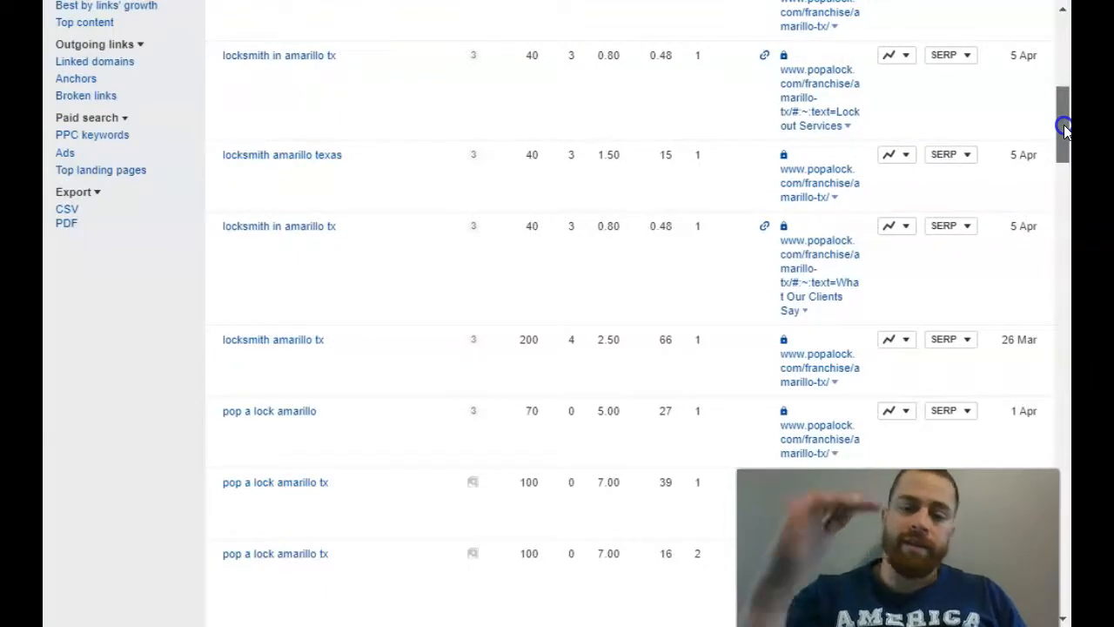
{"action": "scroll", "scroll_direction": "down", "scroll_amount": 3}
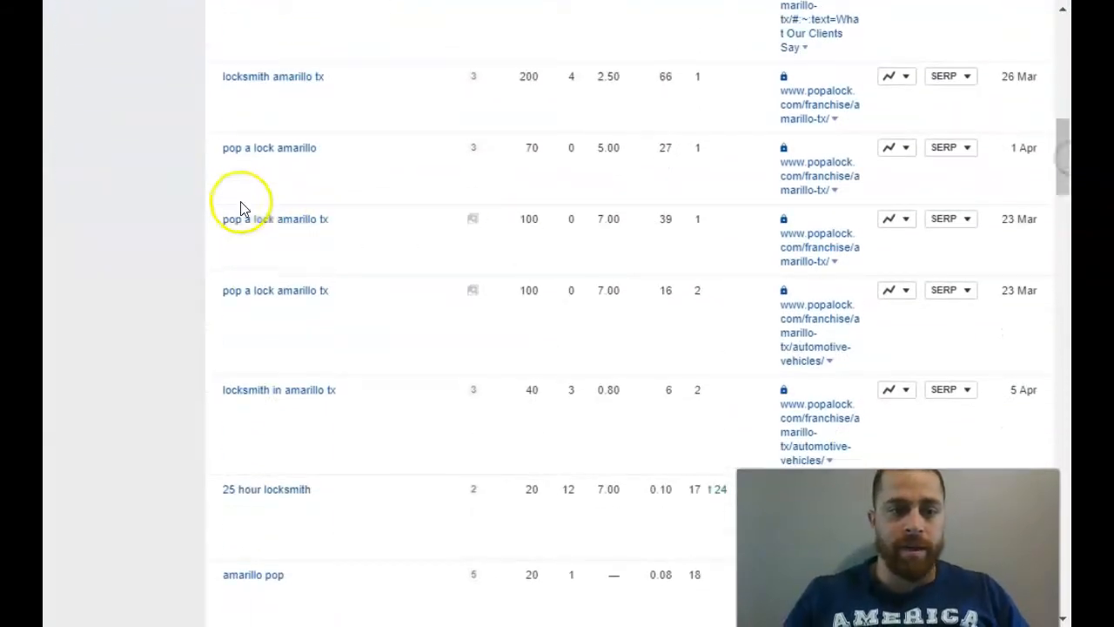
{"action": "mouse_move", "coordinate": [526, 65]}
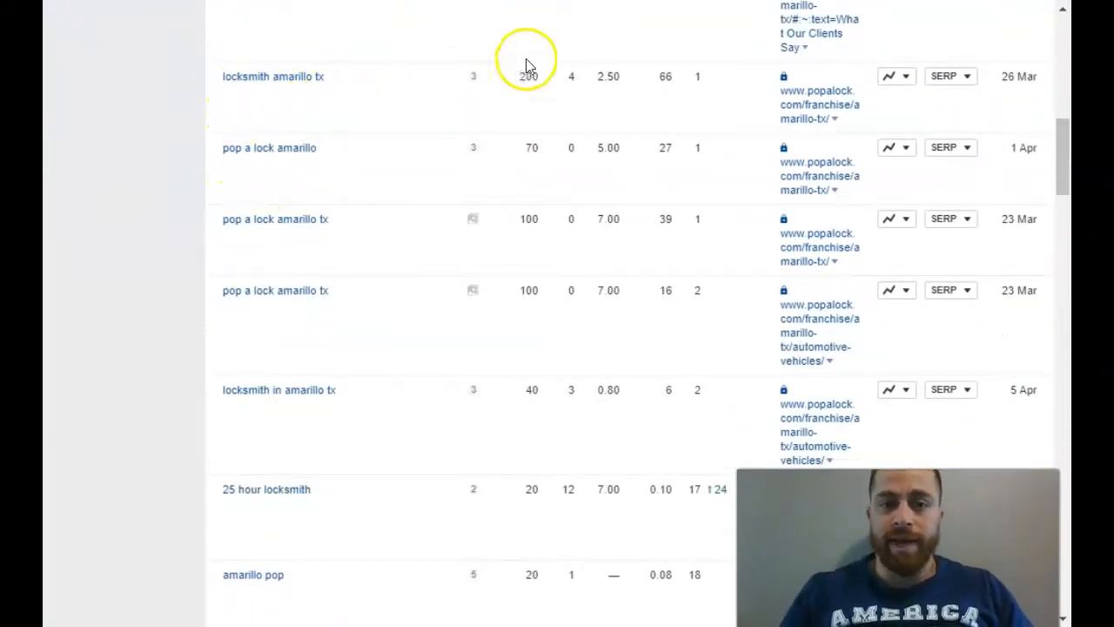
{"action": "mouse_move", "coordinate": [570, 59]}
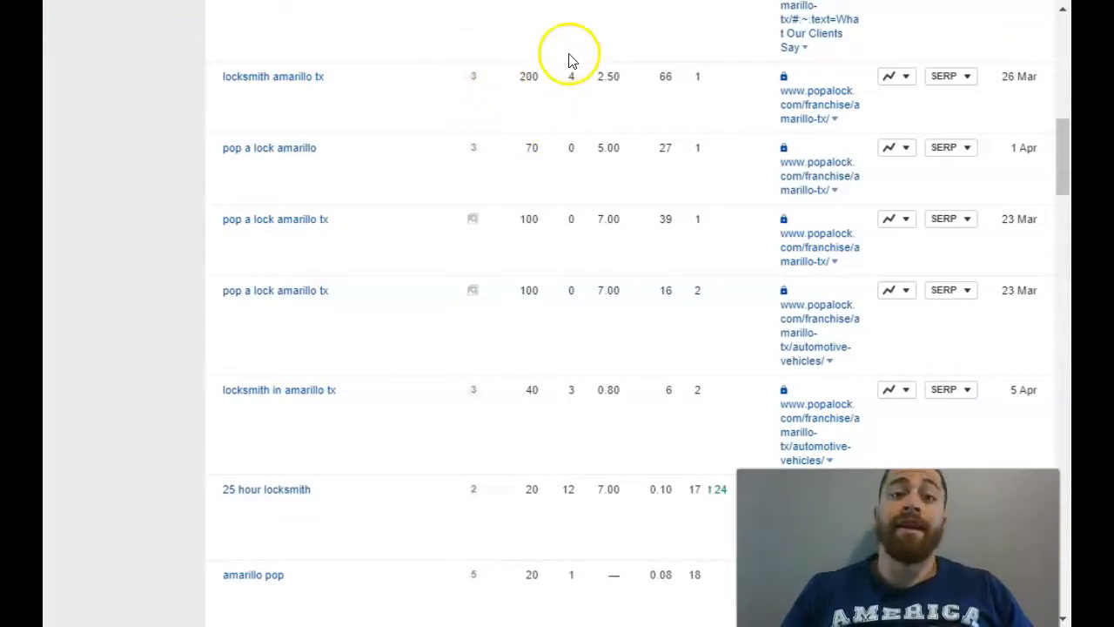
{"action": "mouse_move", "coordinate": [508, 98]}
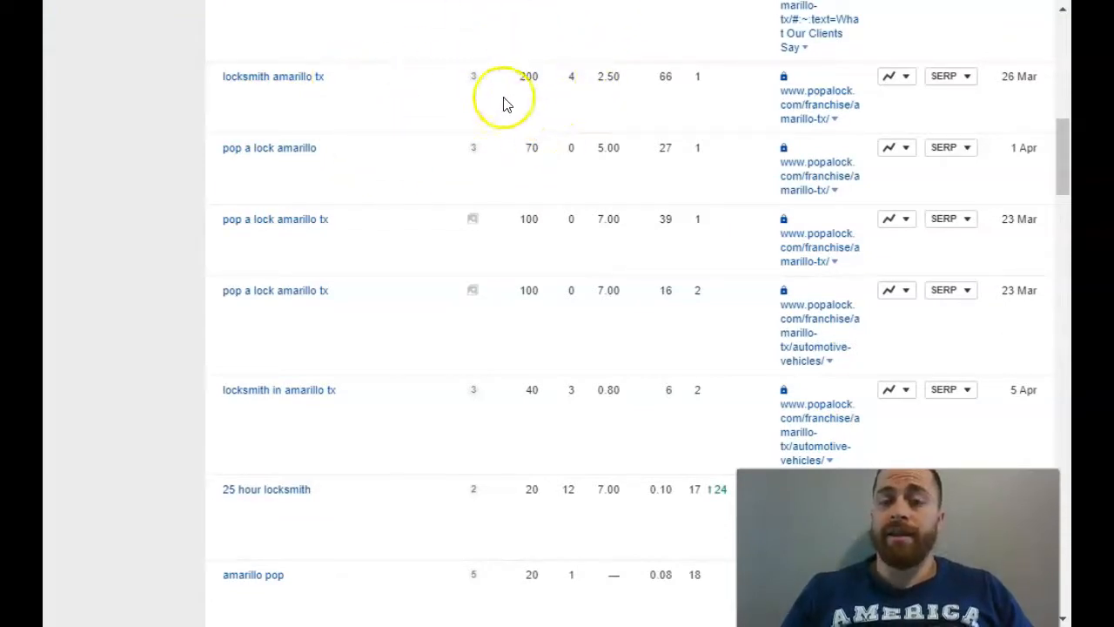
{"action": "scroll", "scroll_direction": "down", "scroll_amount": 3}
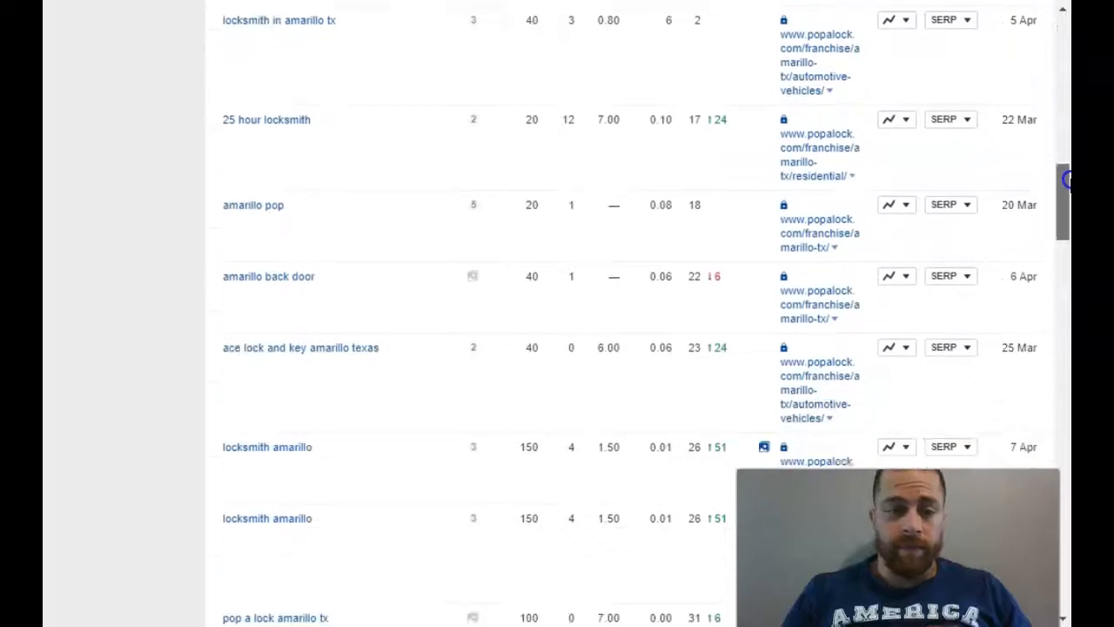
{"action": "scroll", "scroll_direction": "down", "scroll_amount": 3}
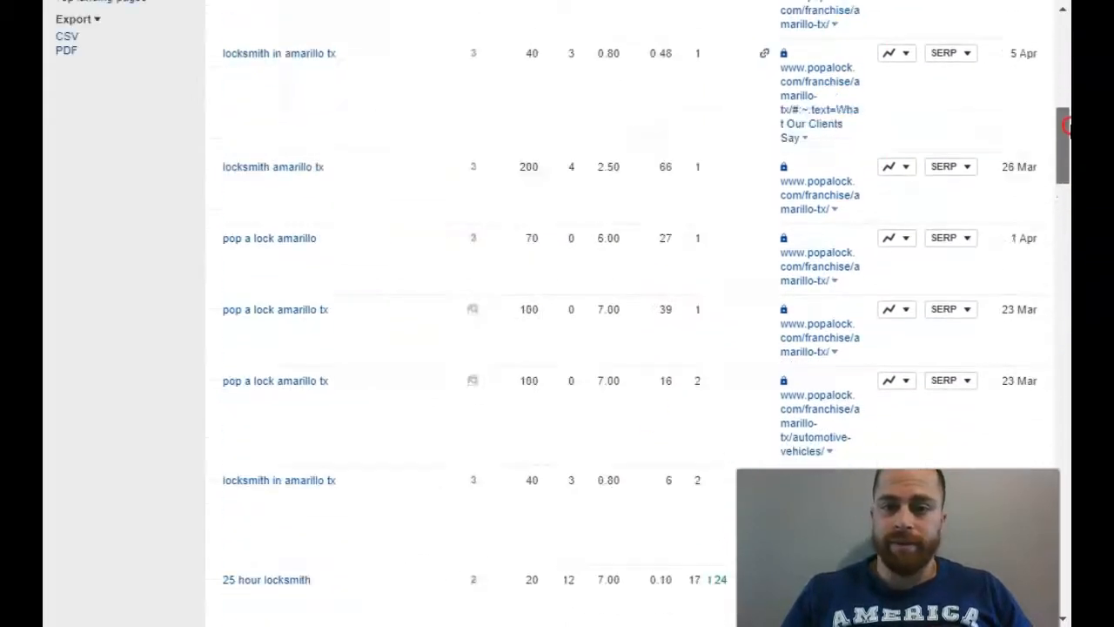
{"action": "scroll", "scroll_direction": "down", "scroll_amount": 3}
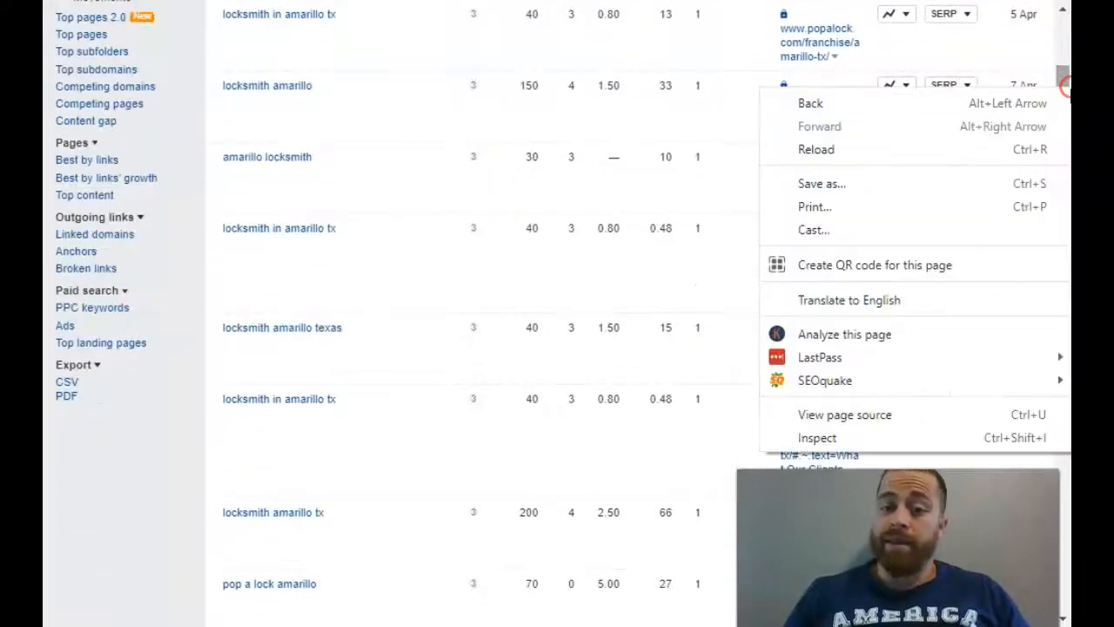
{"action": "left_click", "coordinate": [705, 209]}
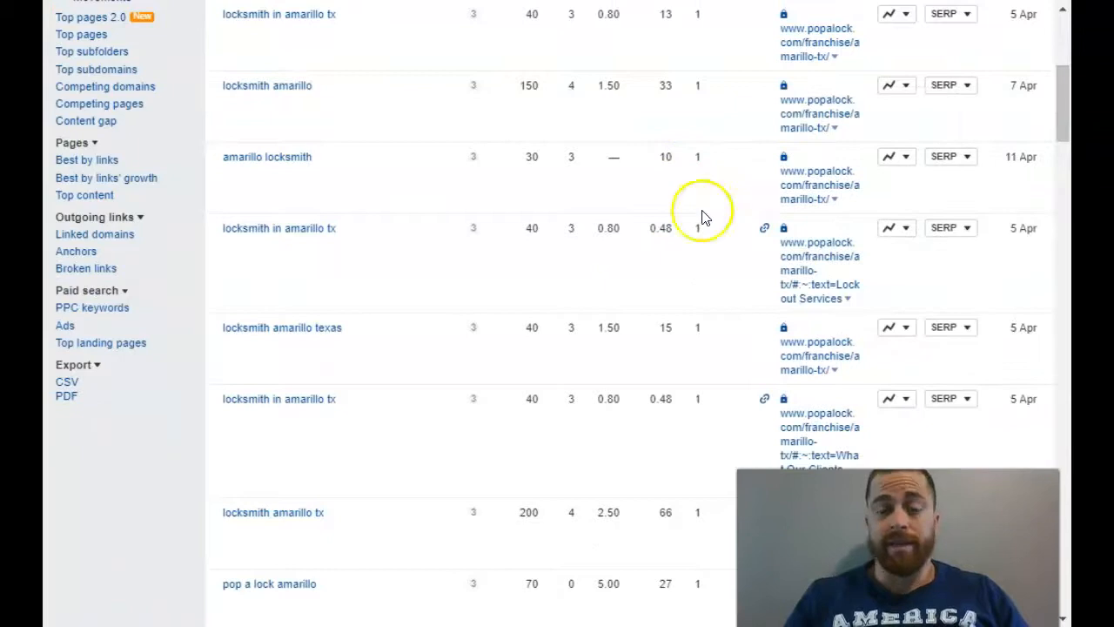
{"action": "mouse_move", "coordinate": [196, 26]}
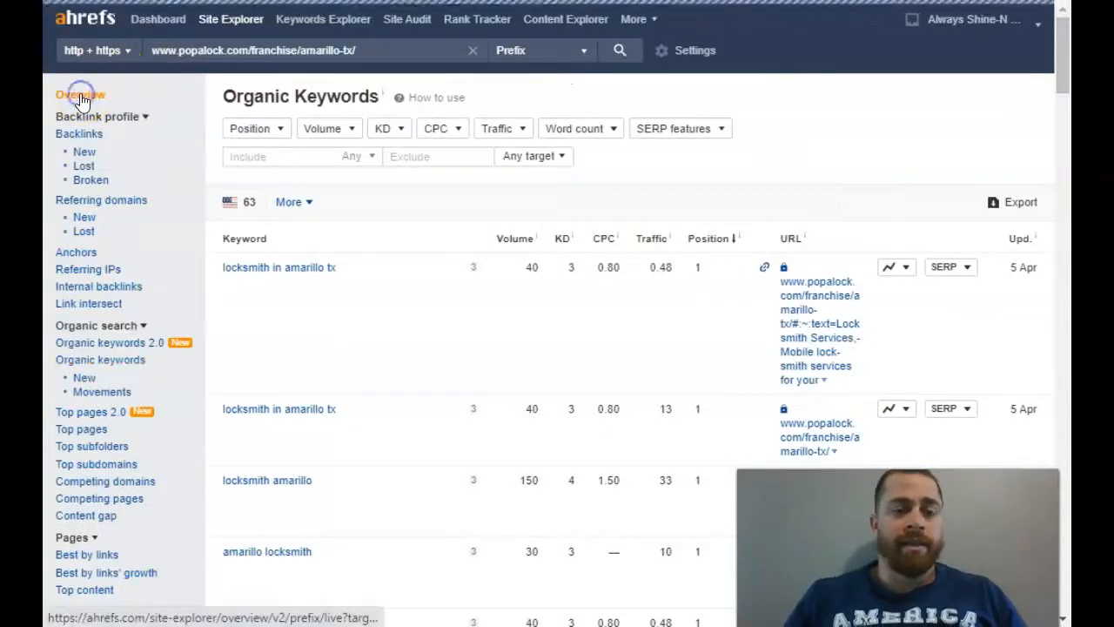
Step: View the Pop-A-Lock Amarillo UR/DR overview, then the keyholelockandsafe.com overview (DR 5)
{"action": "left_click", "coordinate": [79, 95]}
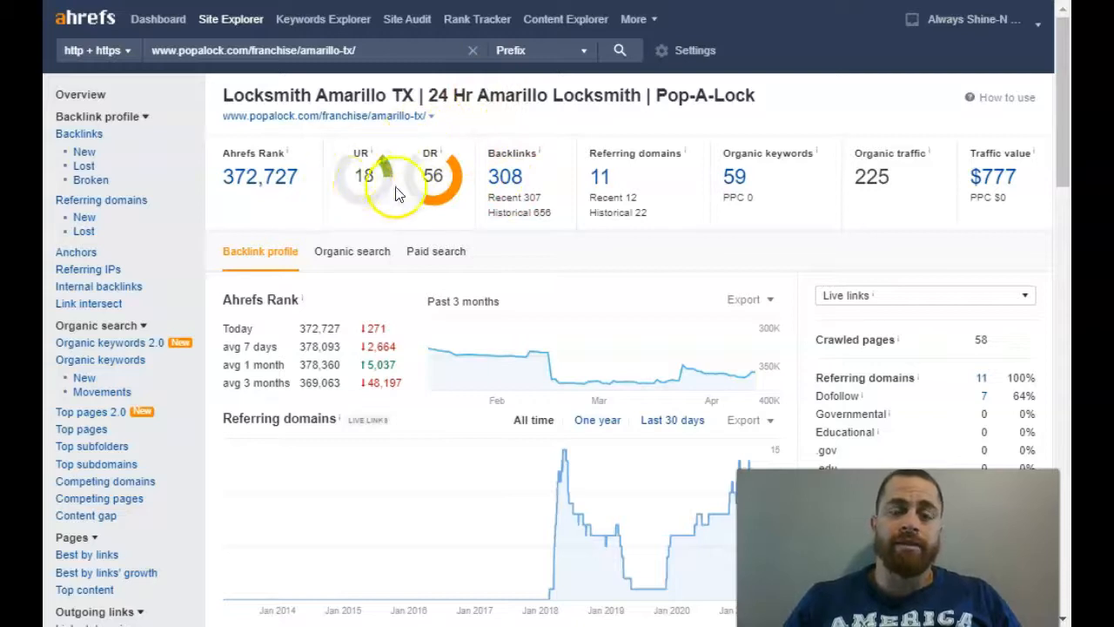
{"action": "mouse_move", "coordinate": [352, 175]}
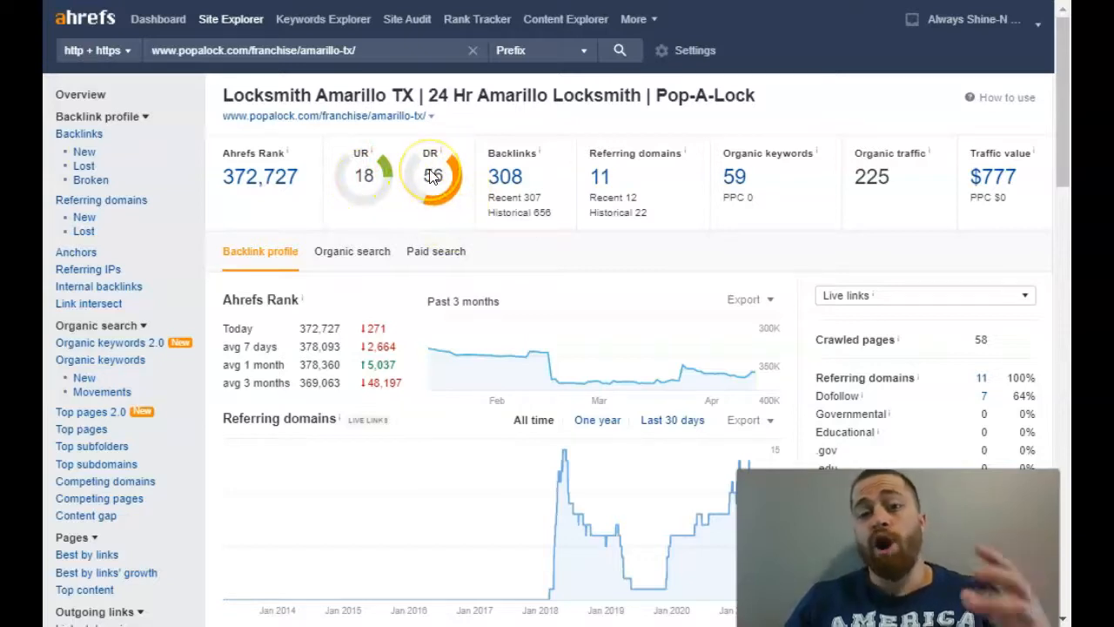
{"action": "left_click", "coordinate": [619, 49]}
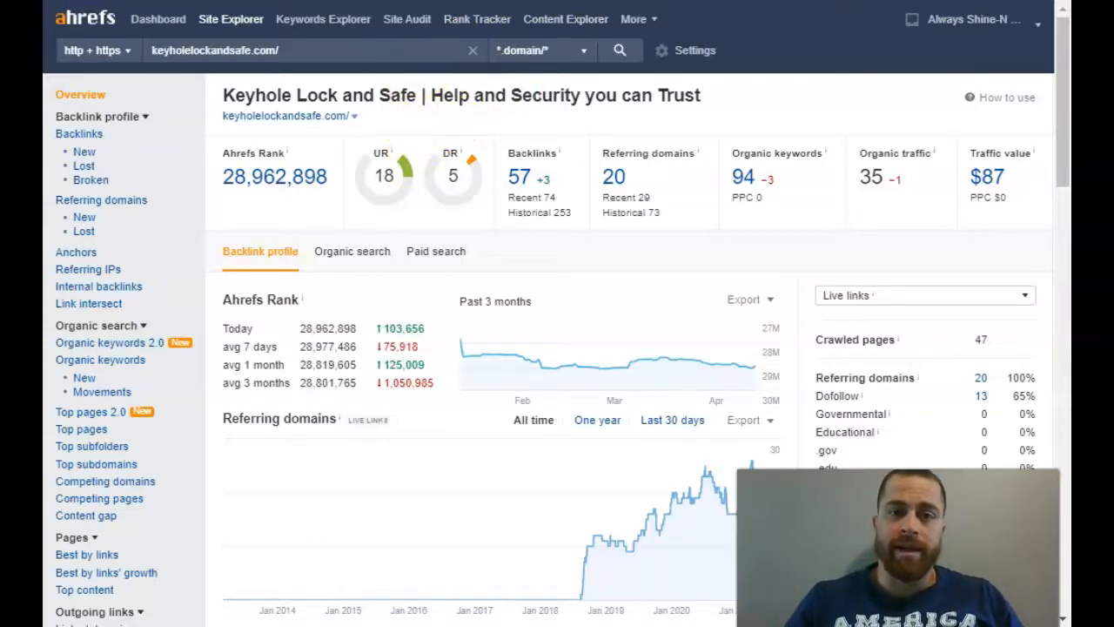
Step: Show the locksmithamarillo.net overview: DR 0, 10 backlinks, 32 organic keywords
{"action": "left_click", "coordinate": [100, 359]}
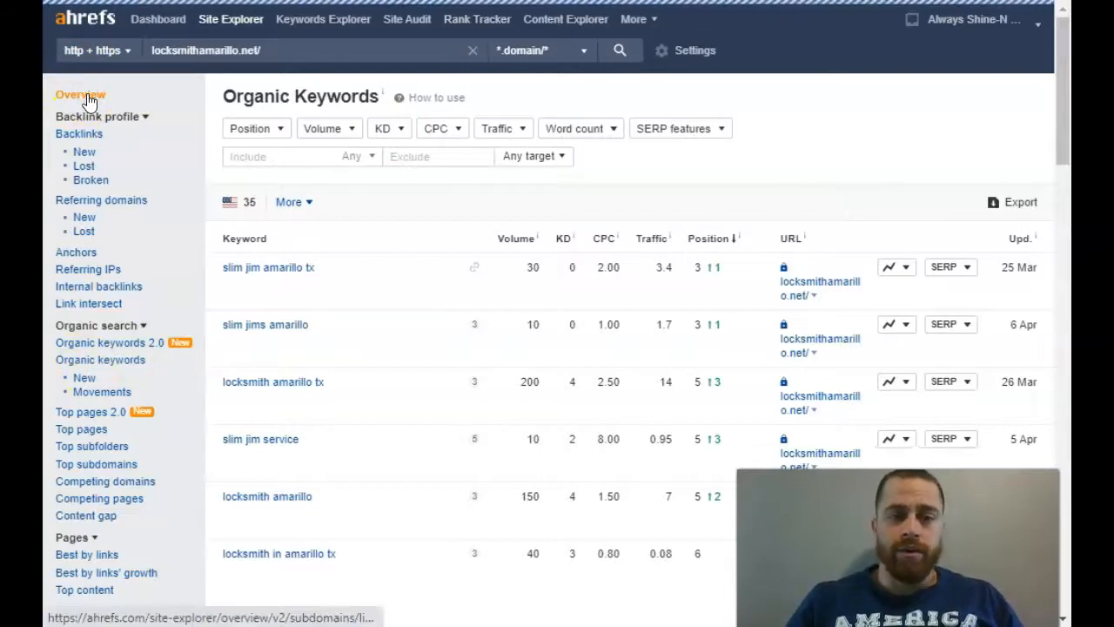
{"action": "left_click", "coordinate": [80, 94]}
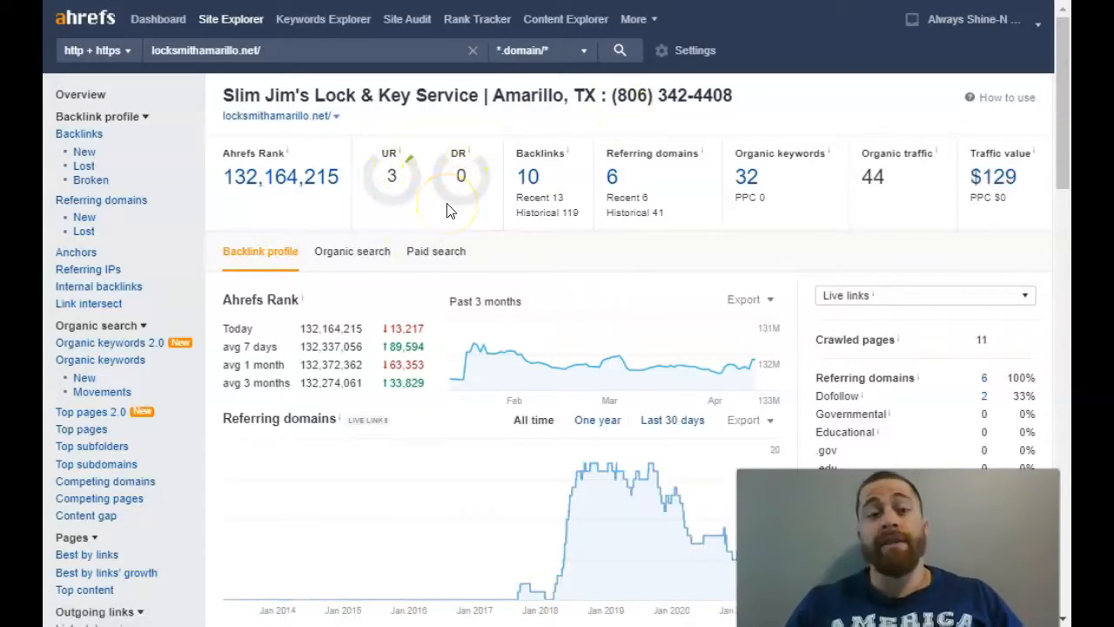
{"action": "mouse_move", "coordinate": [553, 152]}
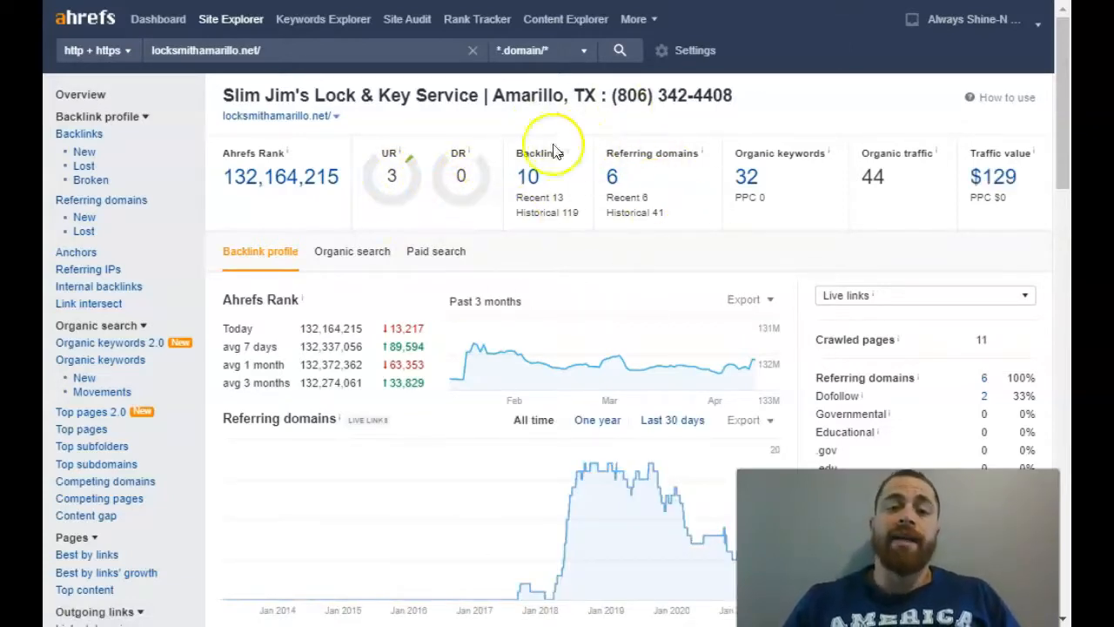
{"action": "mouse_move", "coordinate": [500, 222]}
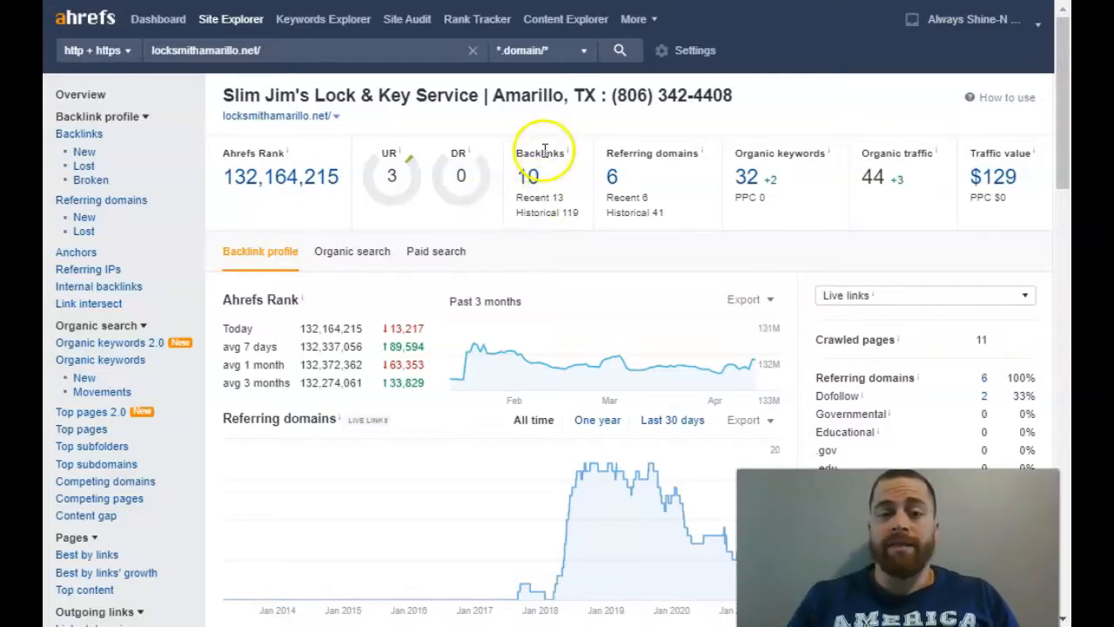
{"action": "mouse_move", "coordinate": [442, 129]}
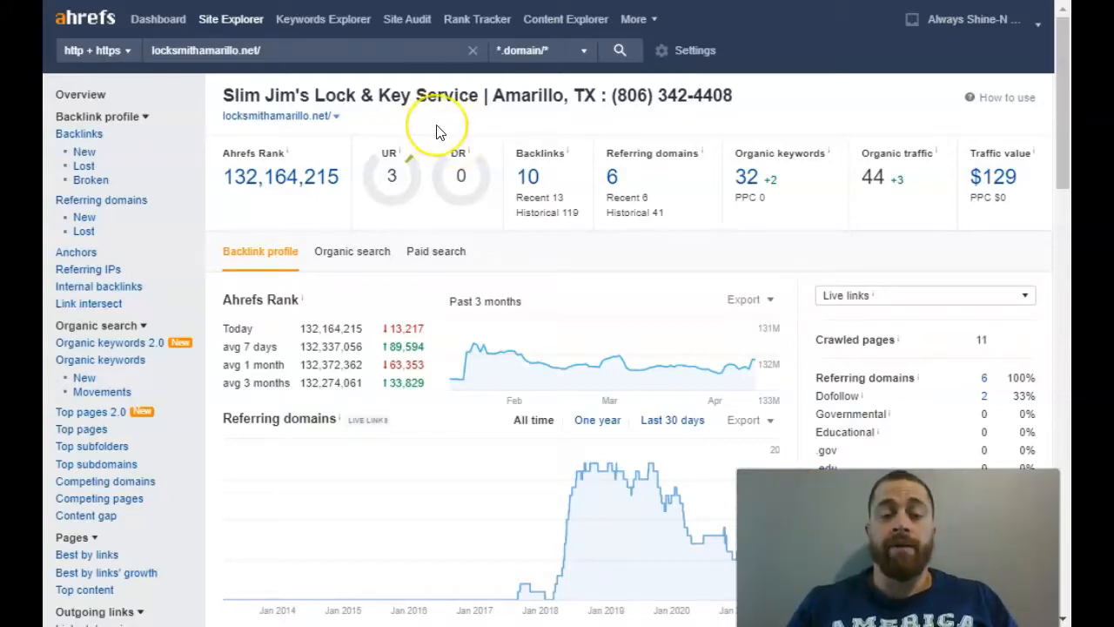
{"action": "mouse_move", "coordinate": [438, 130]}
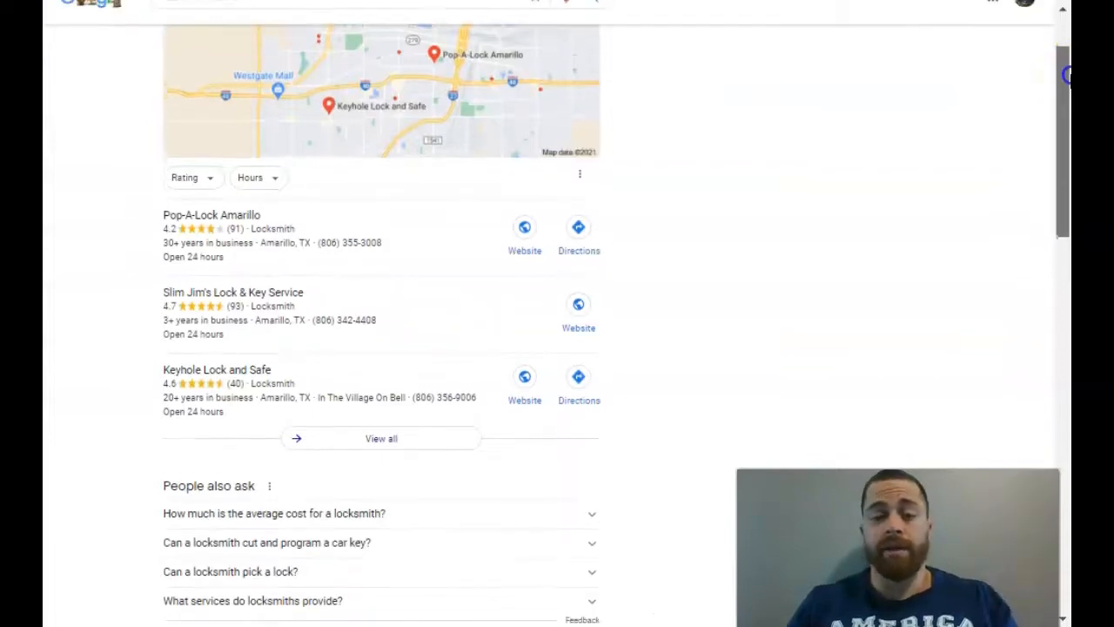
{"action": "scroll", "scroll_direction": "up", "scroll_amount": 3}
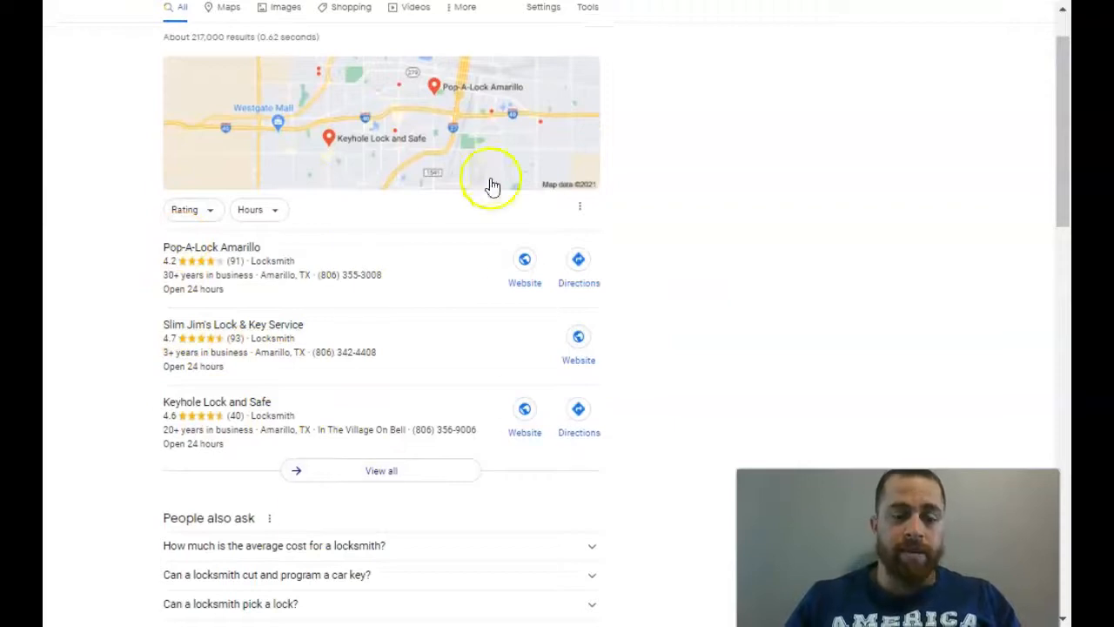
{"action": "mouse_move", "coordinate": [203, 347]}
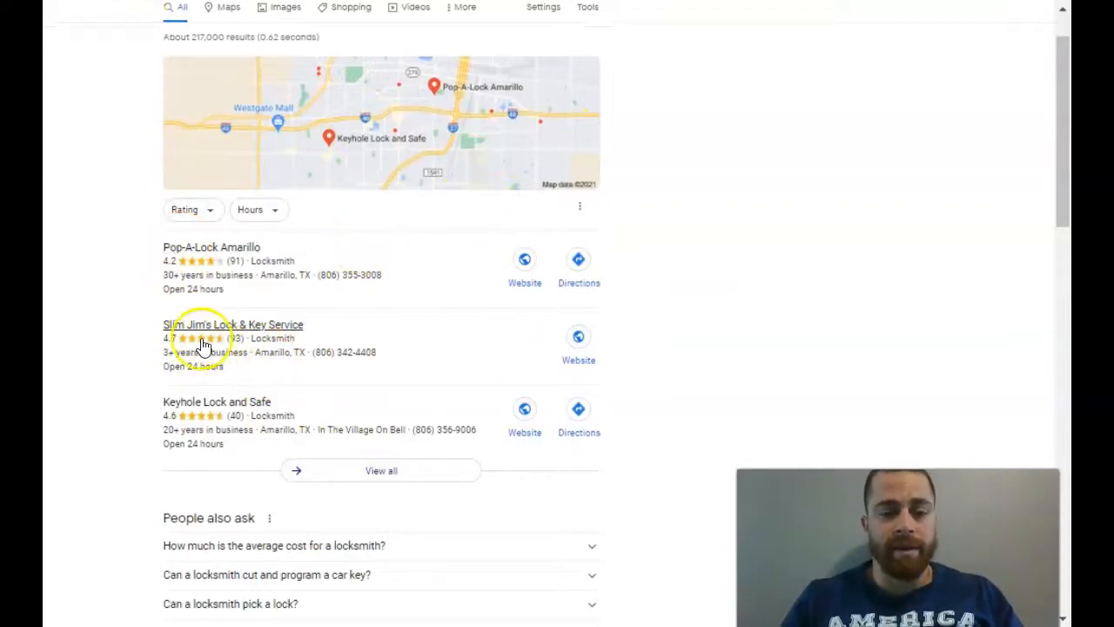
{"action": "mouse_move", "coordinate": [356, 356]}
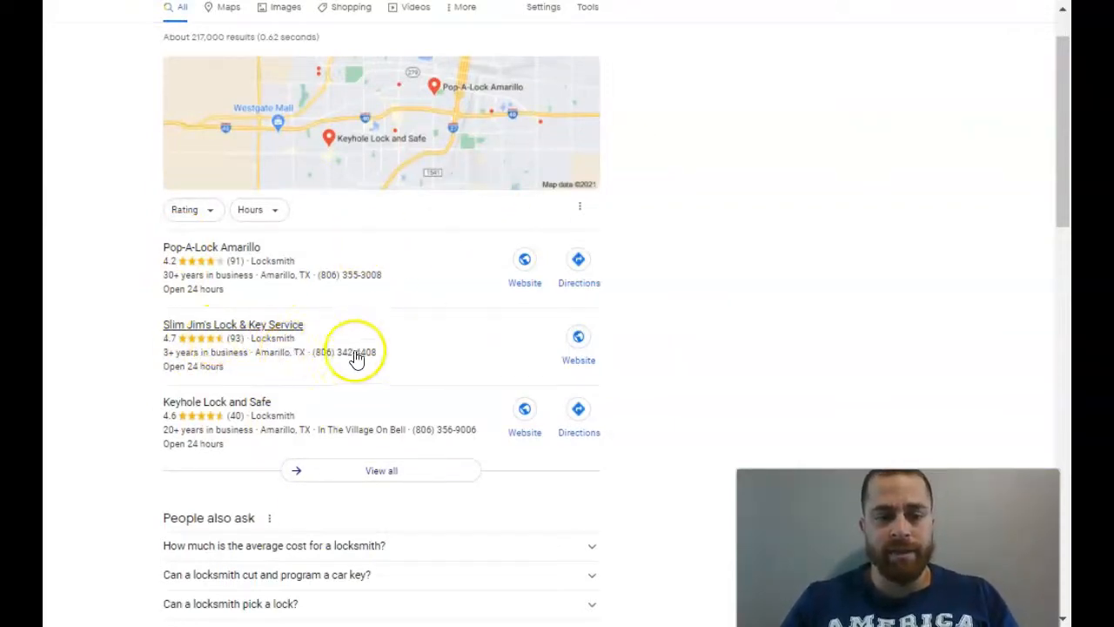
{"action": "mouse_move", "coordinate": [404, 355]}
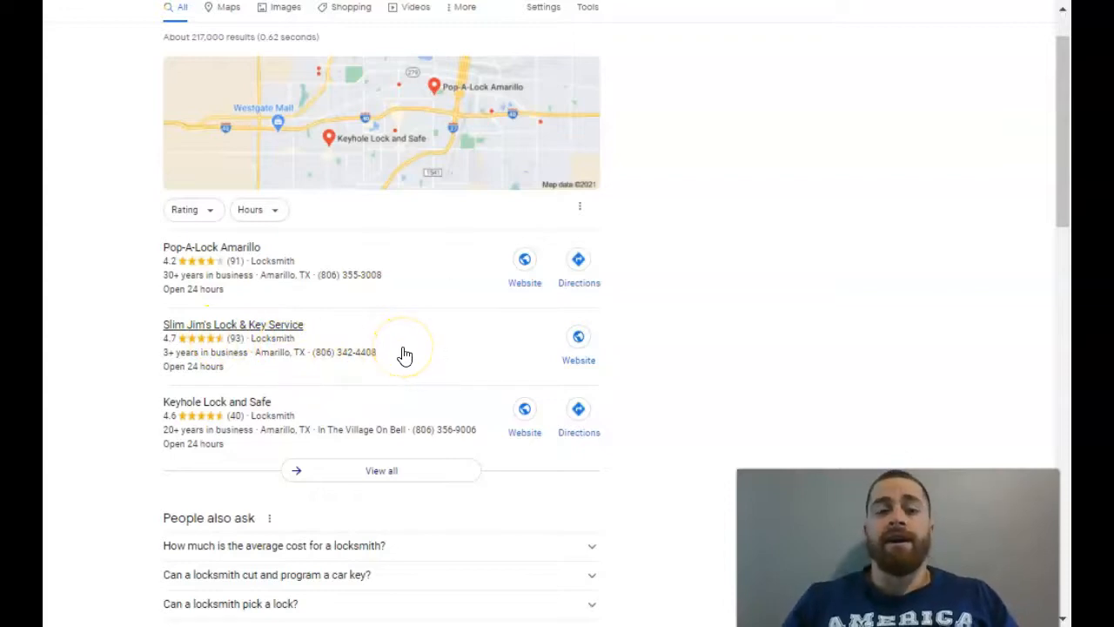
{"action": "mouse_move", "coordinate": [346, 319]}
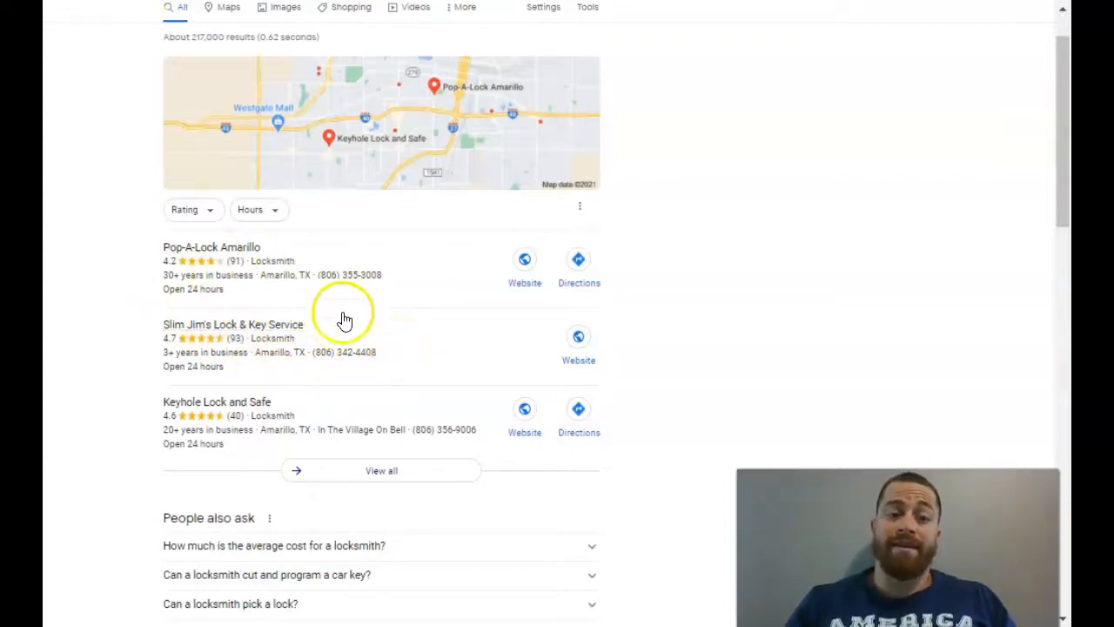
{"action": "mouse_move", "coordinate": [343, 329]}
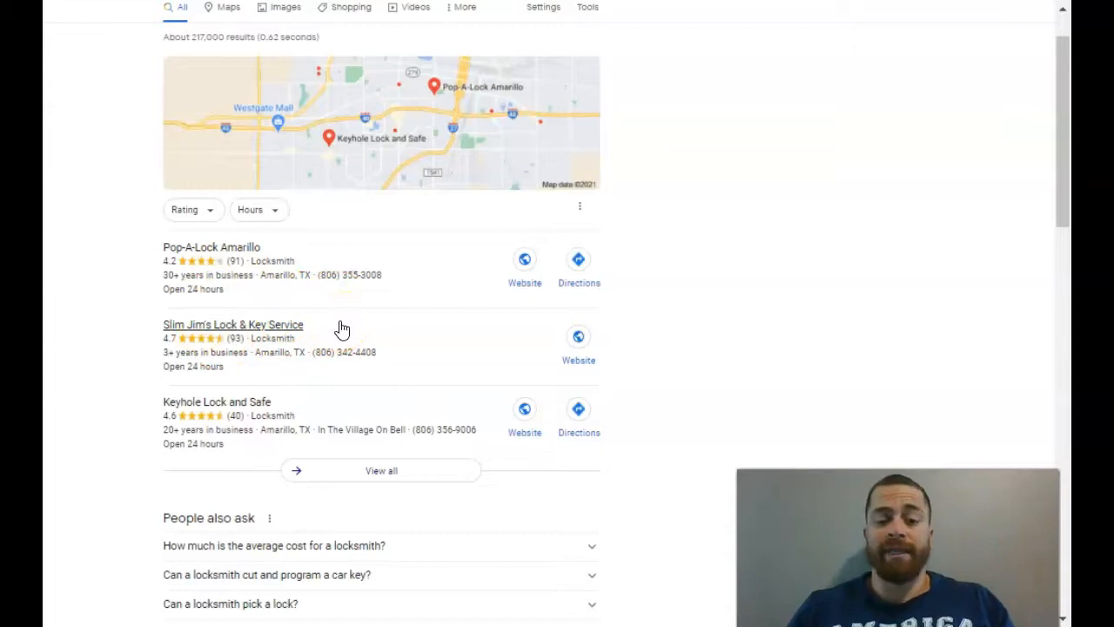
{"action": "mouse_move", "coordinate": [585, 199]}
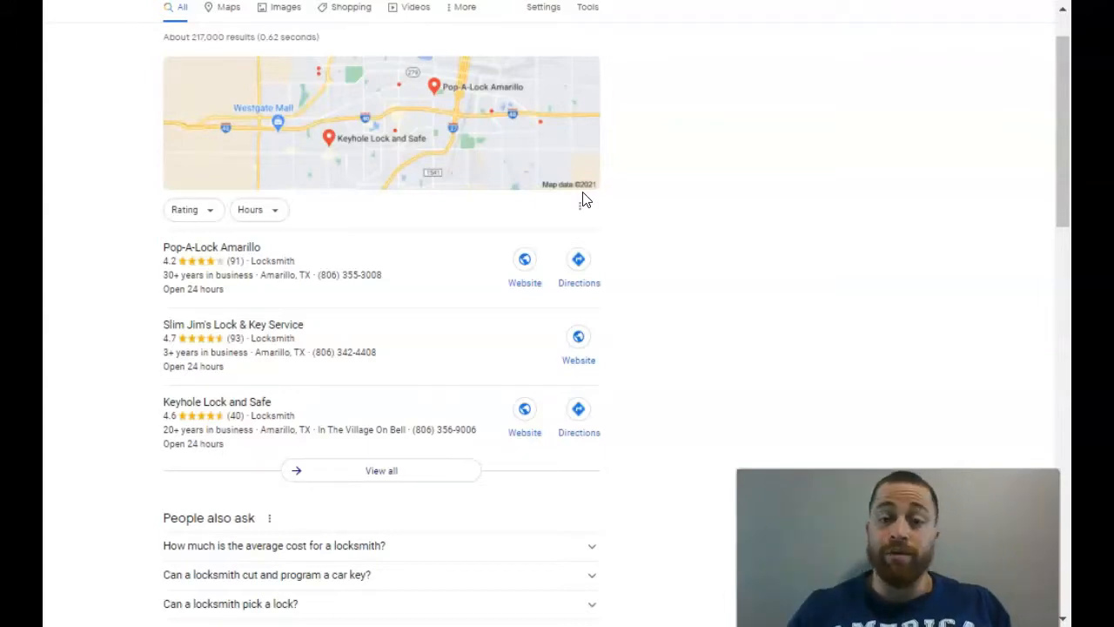
{"action": "mouse_move", "coordinate": [588, 191]}
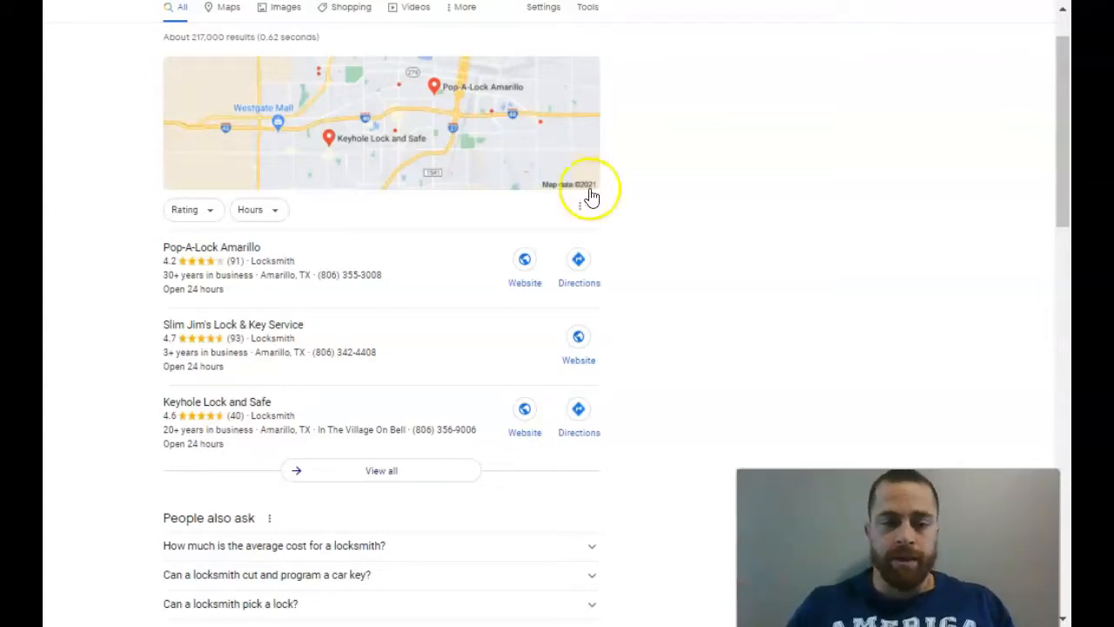
{"action": "mouse_move", "coordinate": [805, 208]}
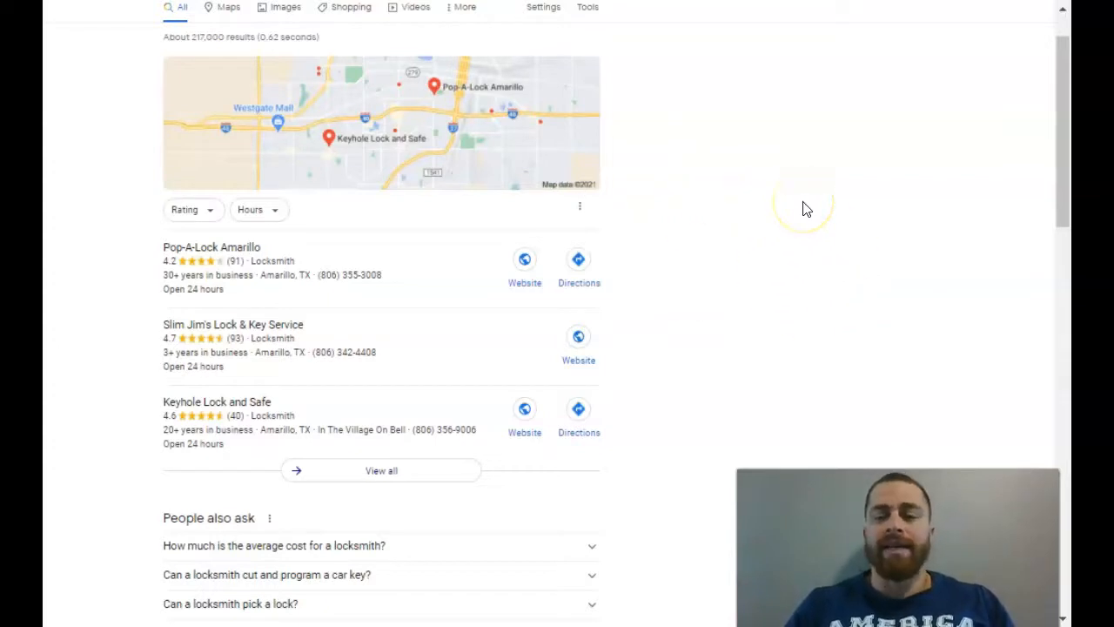
{"action": "mouse_move", "coordinate": [113, 400]}
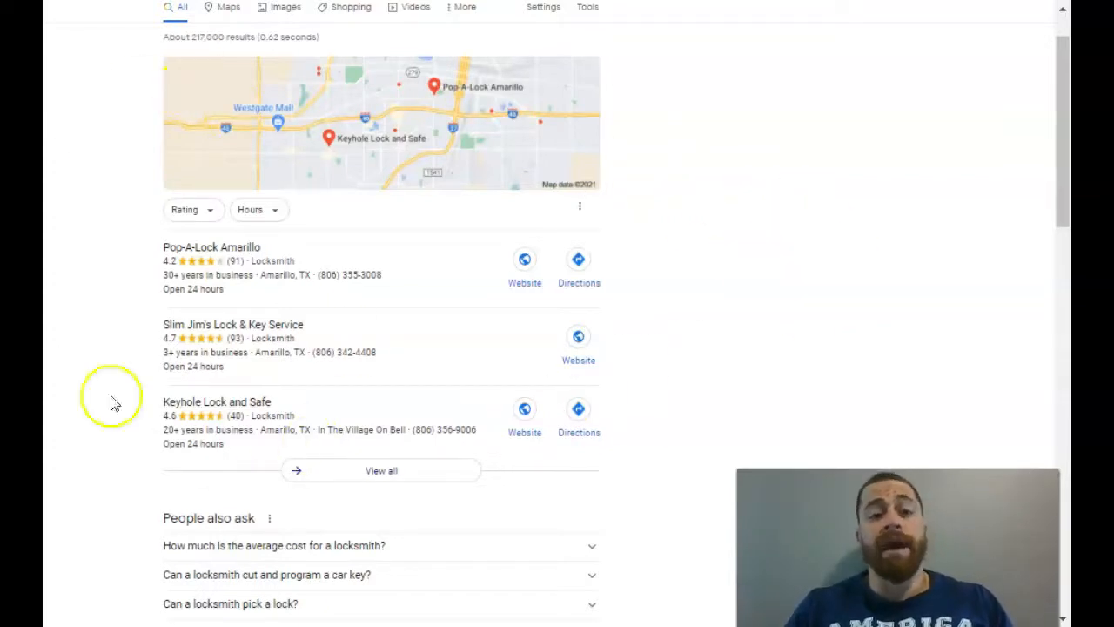
{"action": "mouse_move", "coordinate": [904, 276]}
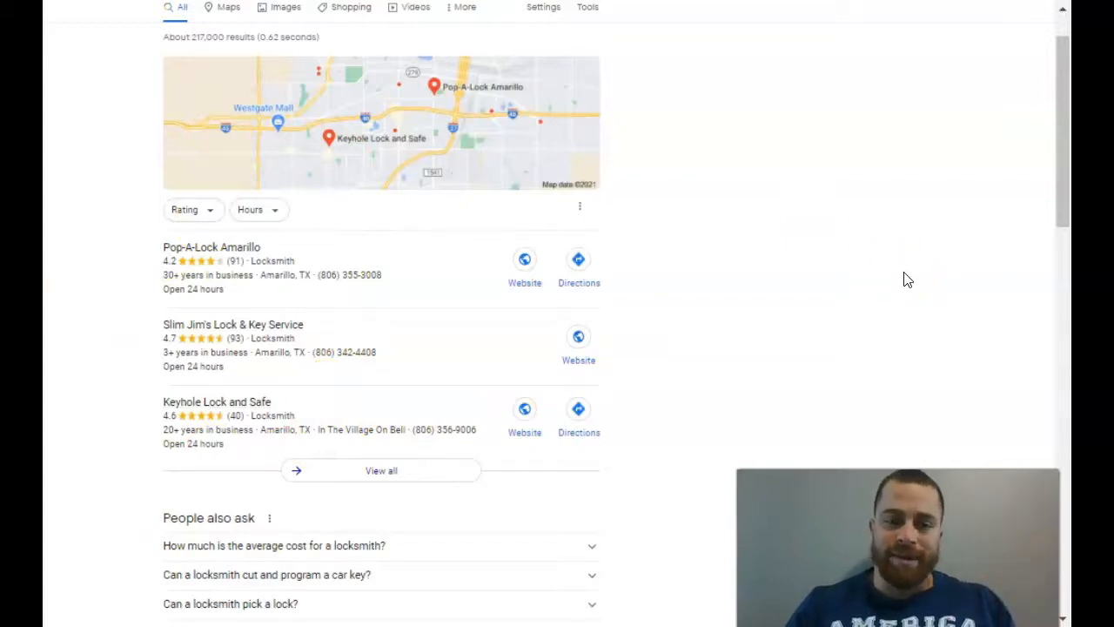
{"action": "mouse_move", "coordinate": [850, 299]}
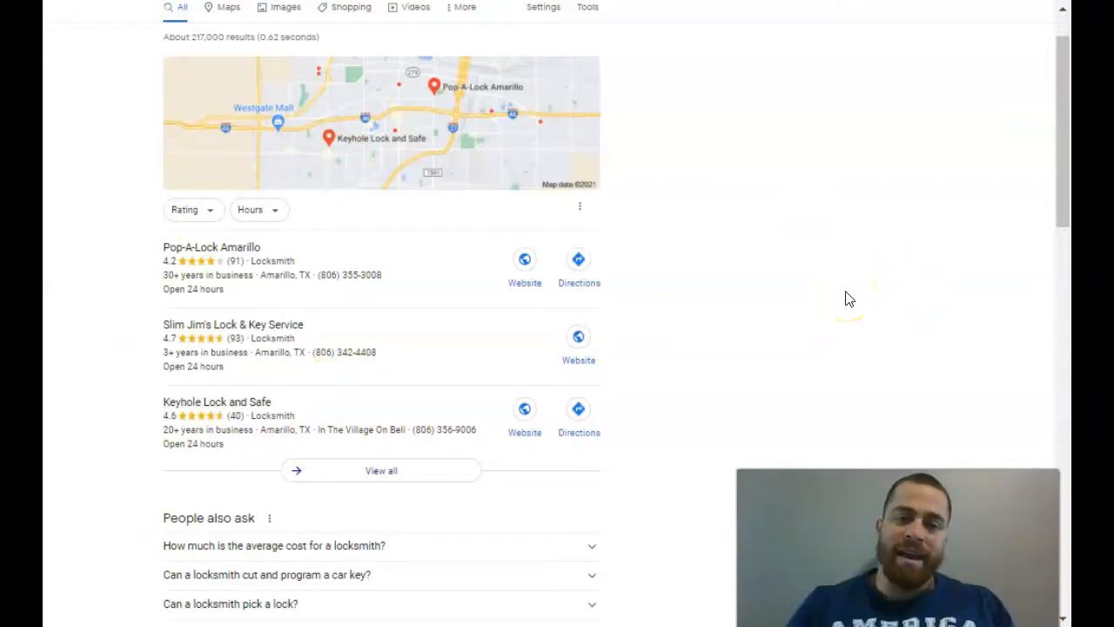
{"action": "scroll", "scroll_direction": "up", "scroll_amount": 3}
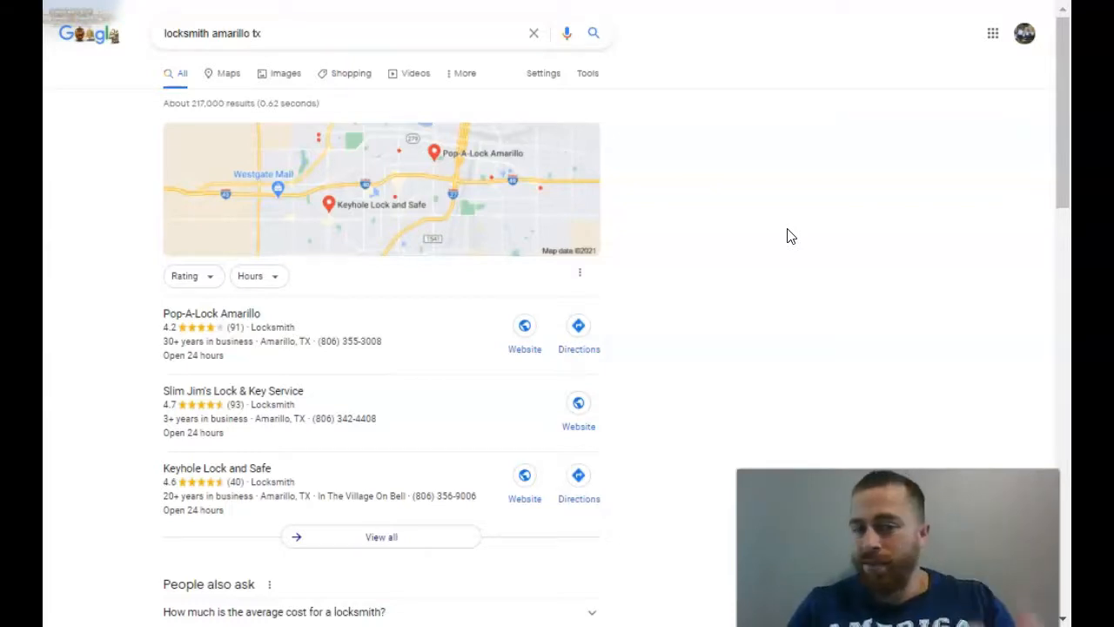
{"action": "mouse_move", "coordinate": [677, 132]}
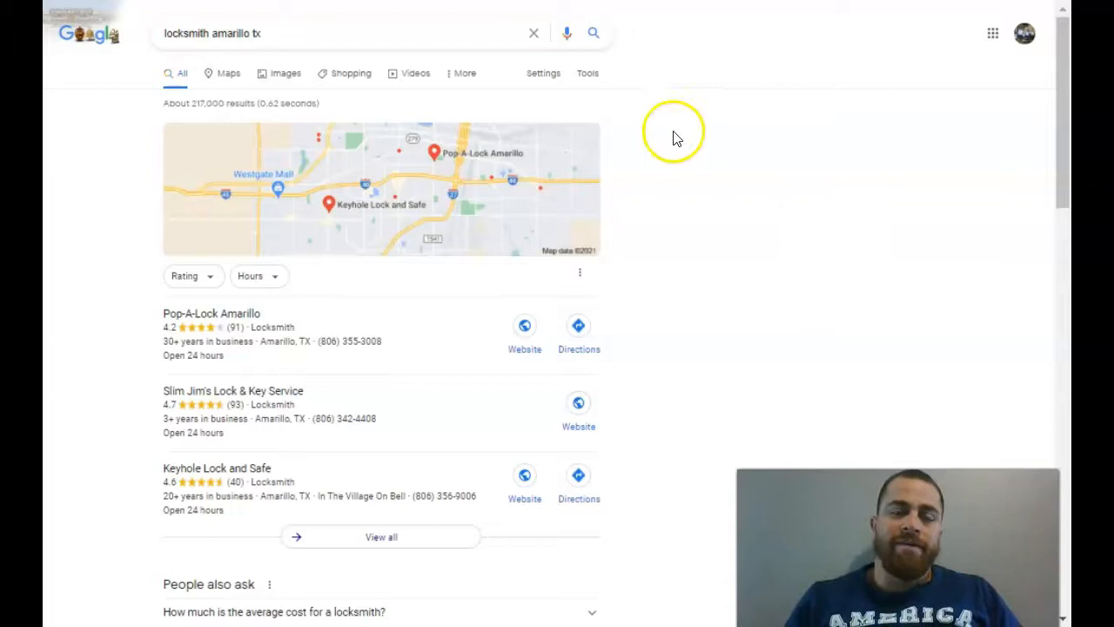
{"action": "mouse_move", "coordinate": [751, 145]}
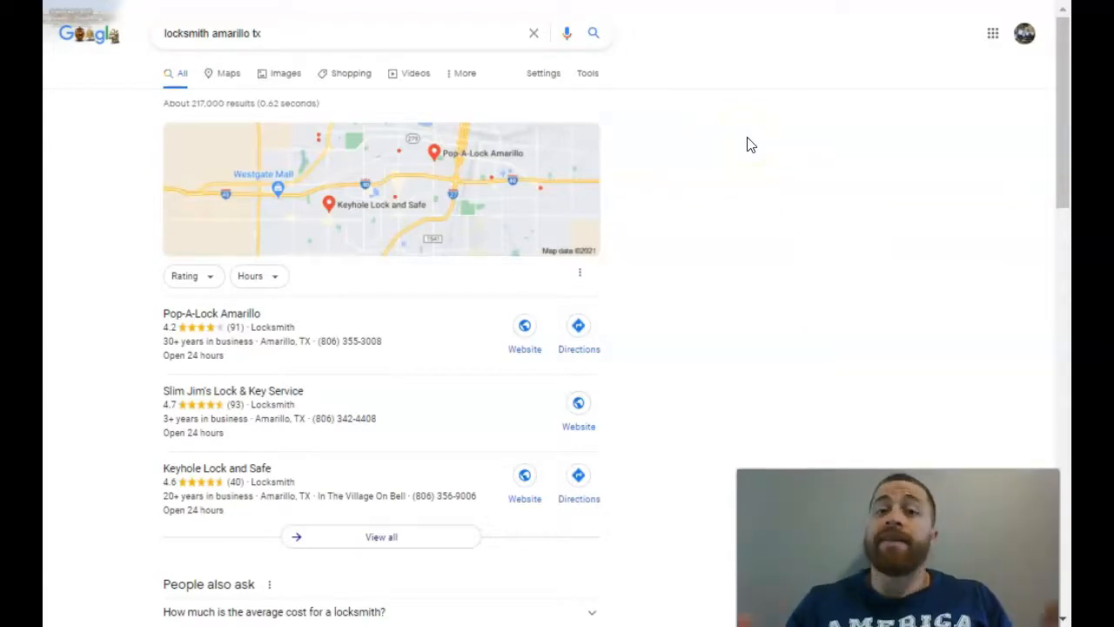